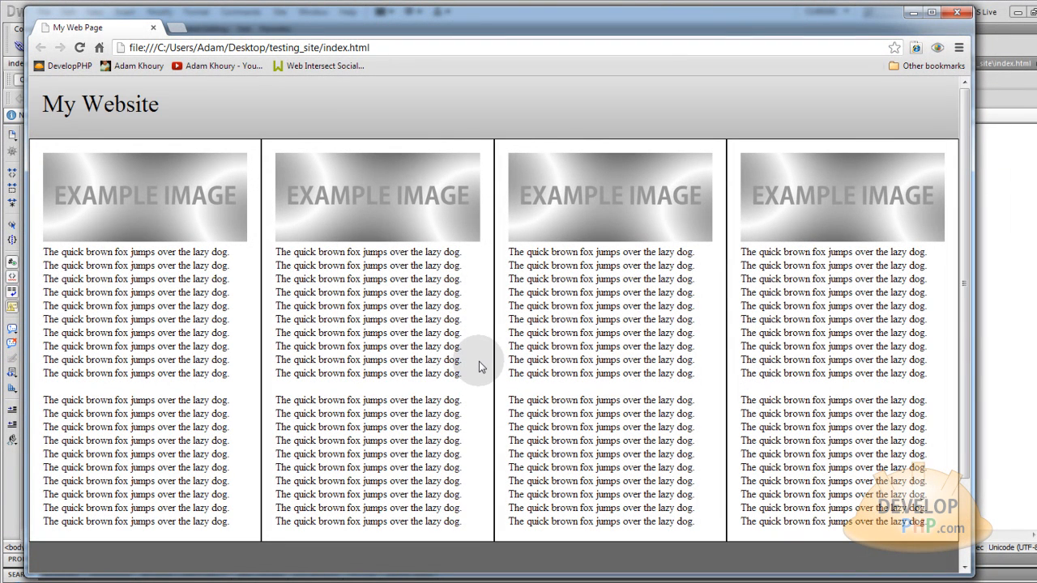
{"action": "mouse_move", "coordinate": [480, 363]}
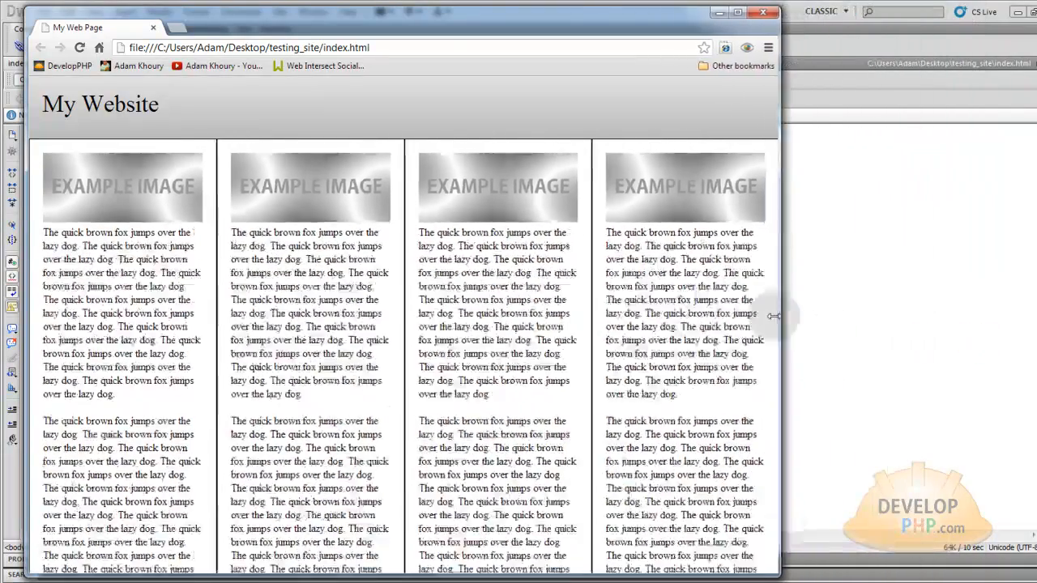
Narrow the Chrome preview twice, then widen it, watching the four columns reflow.
{"action": "left_click_drag", "start_coordinate": [776, 316], "coordinate": [470, 281]}
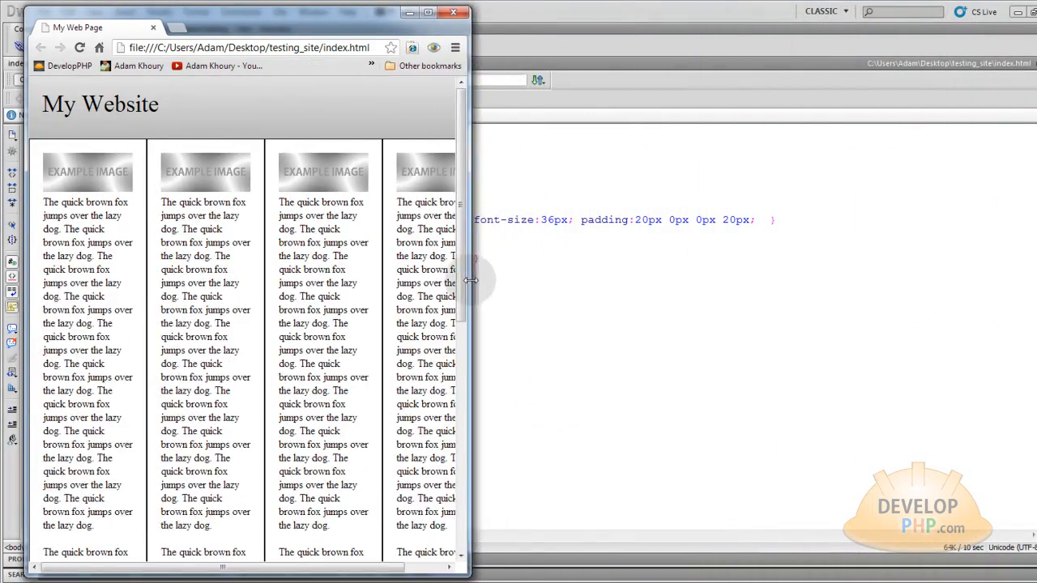
{"action": "left_click_drag", "start_coordinate": [471, 281], "coordinate": [662, 272]}
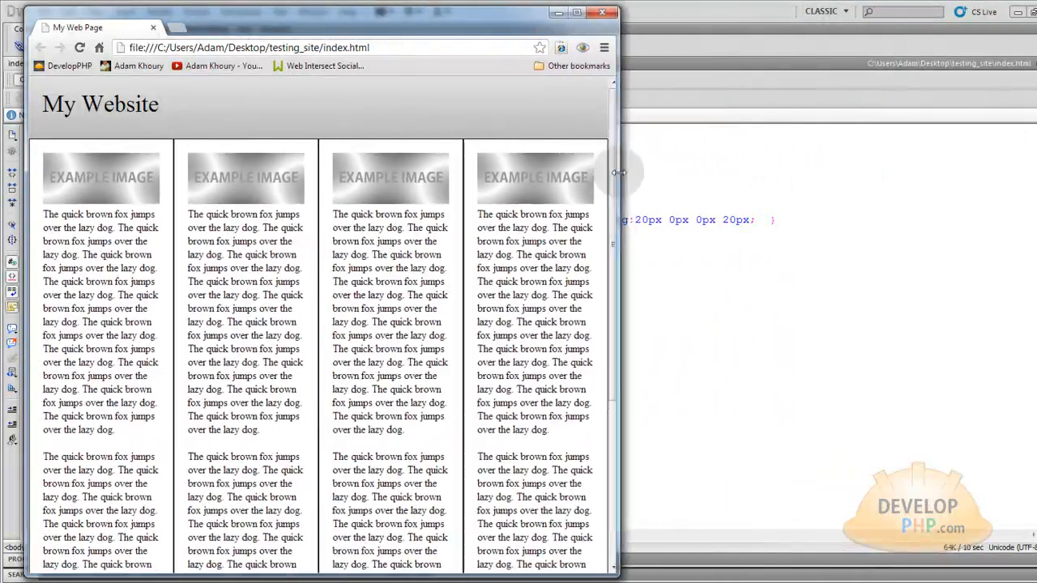
{"action": "left_click_drag", "start_coordinate": [617, 173], "coordinate": [493, 163]}
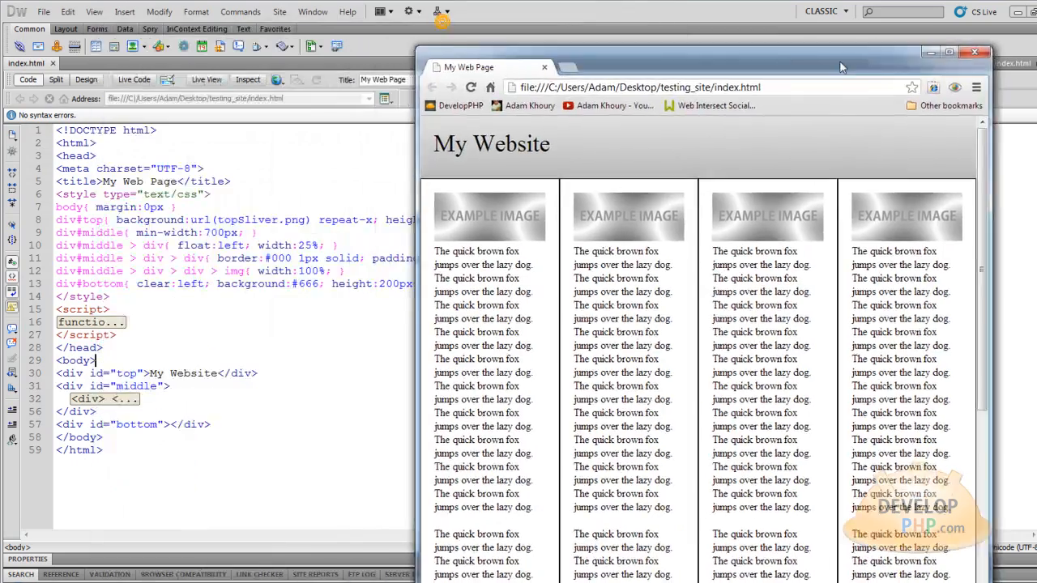
Return to Dreamweaver's code and select the 700px min-width value in div#middle.
{"action": "left_click", "coordinate": [974, 52]}
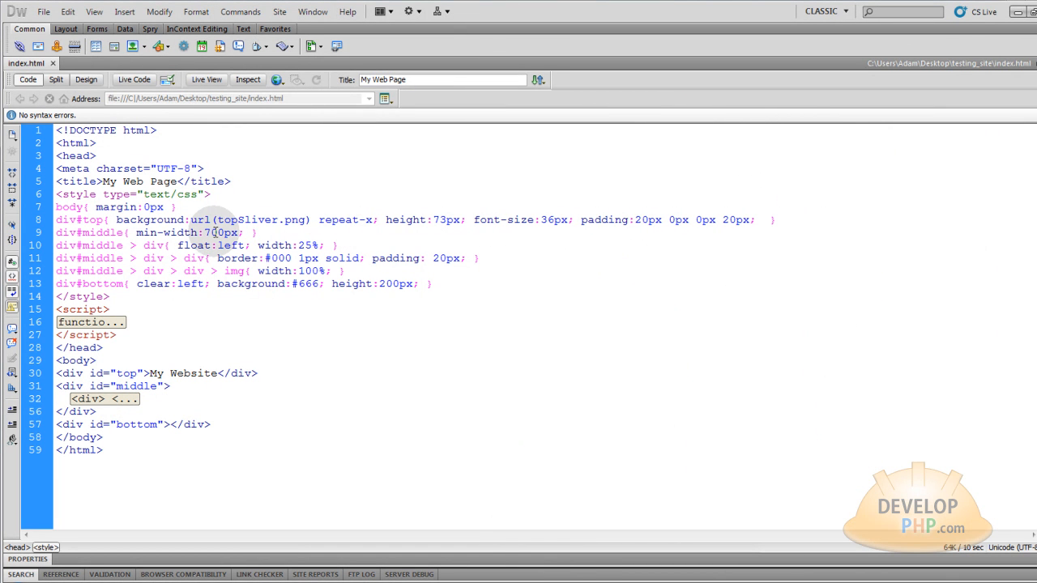
{"action": "double_click", "coordinate": [217, 232]}
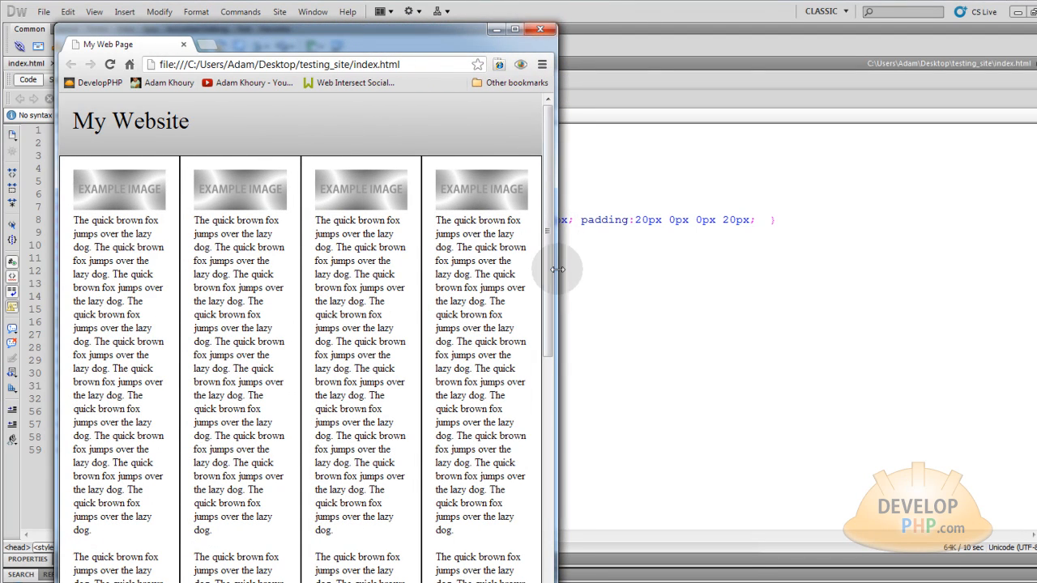
Resize the Chrome window to retest the columns, then close the preview.
{"action": "left_click", "coordinate": [761, 30]}
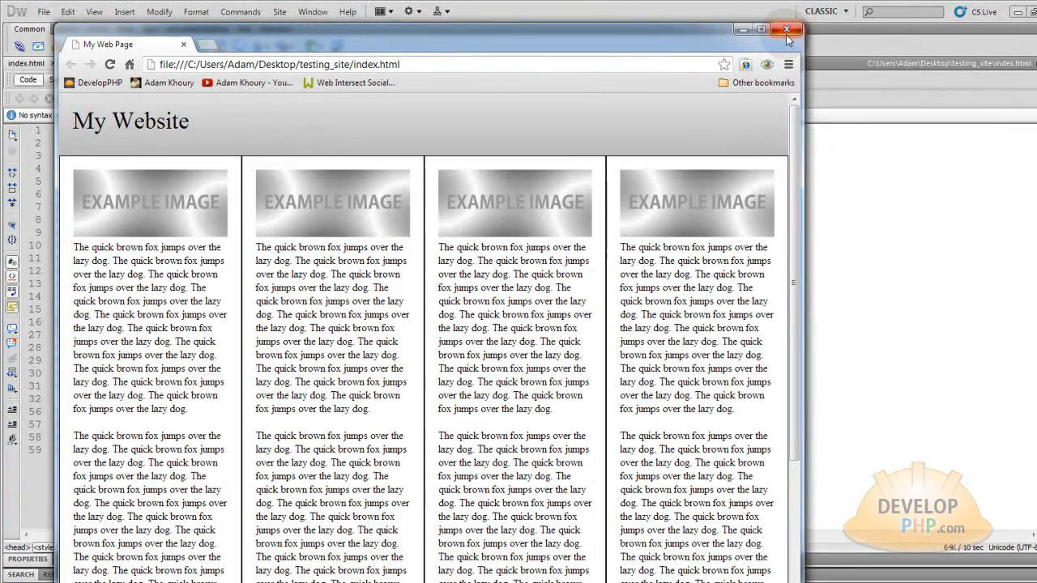
{"action": "left_click", "coordinate": [760, 30]}
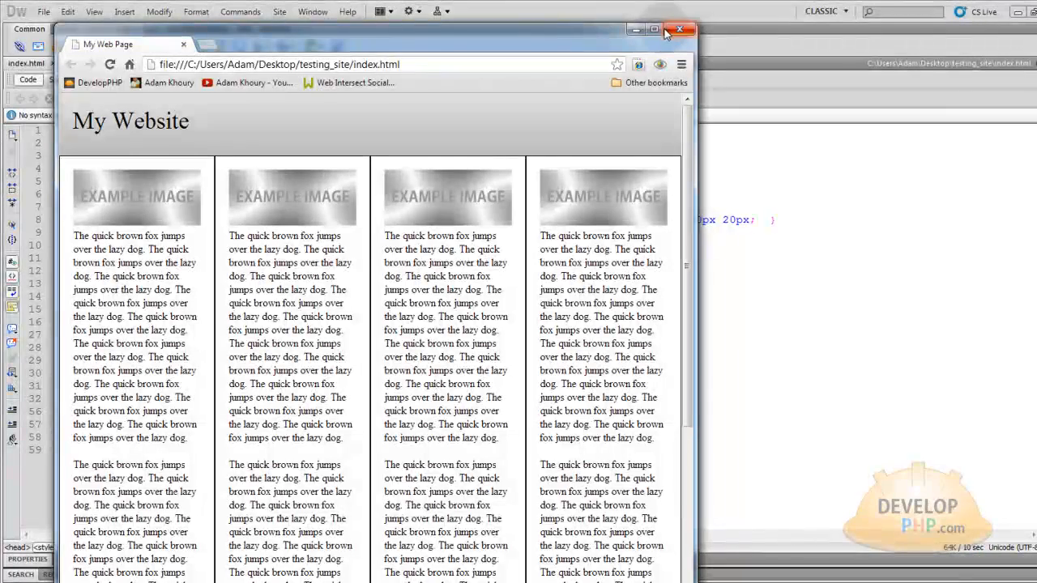
{"action": "left_click", "coordinate": [679, 30]}
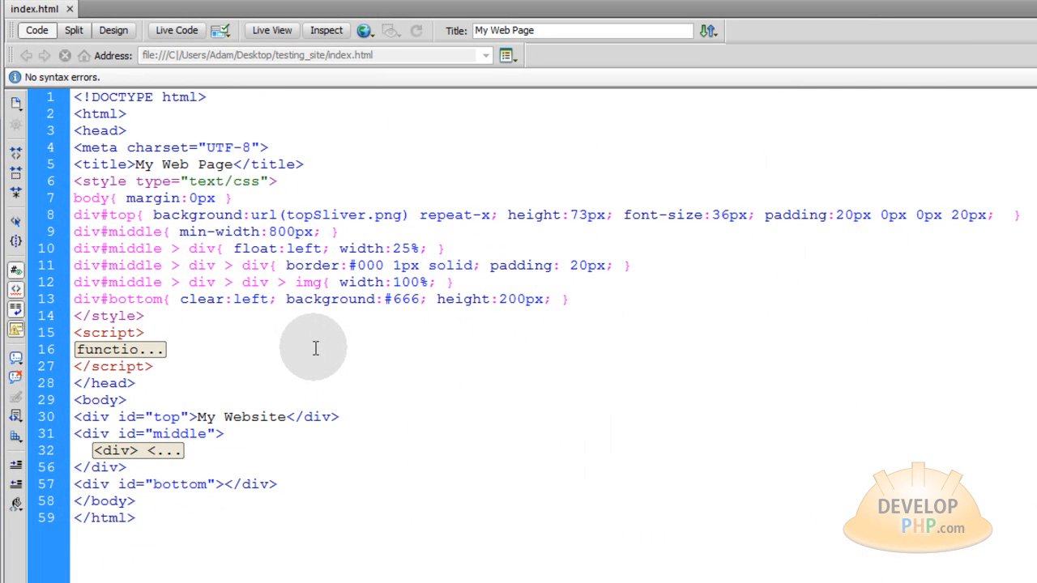
{"action": "left_click", "coordinate": [144, 316]}
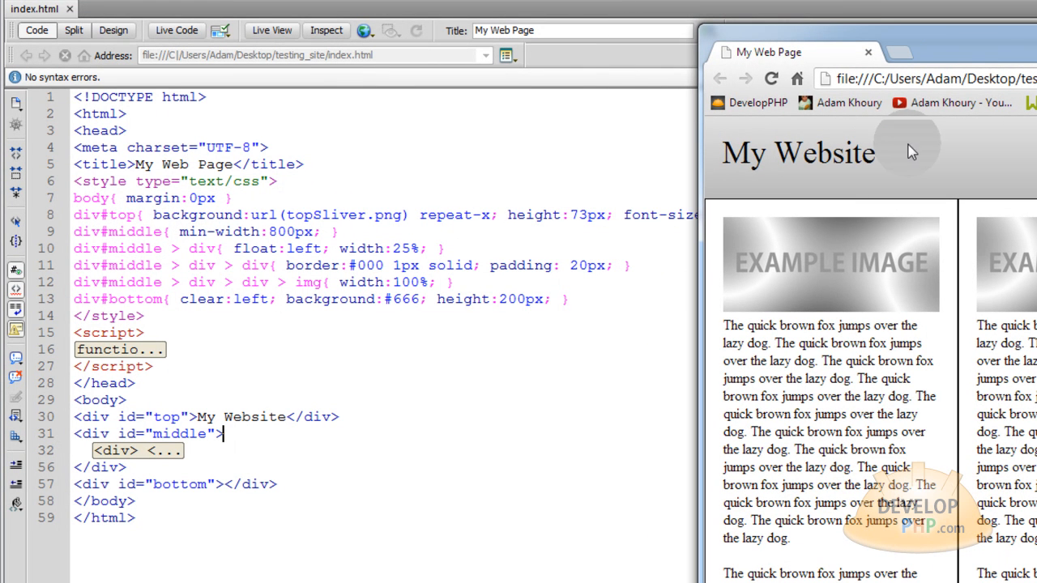
{"action": "mouse_move", "coordinate": [926, 159]}
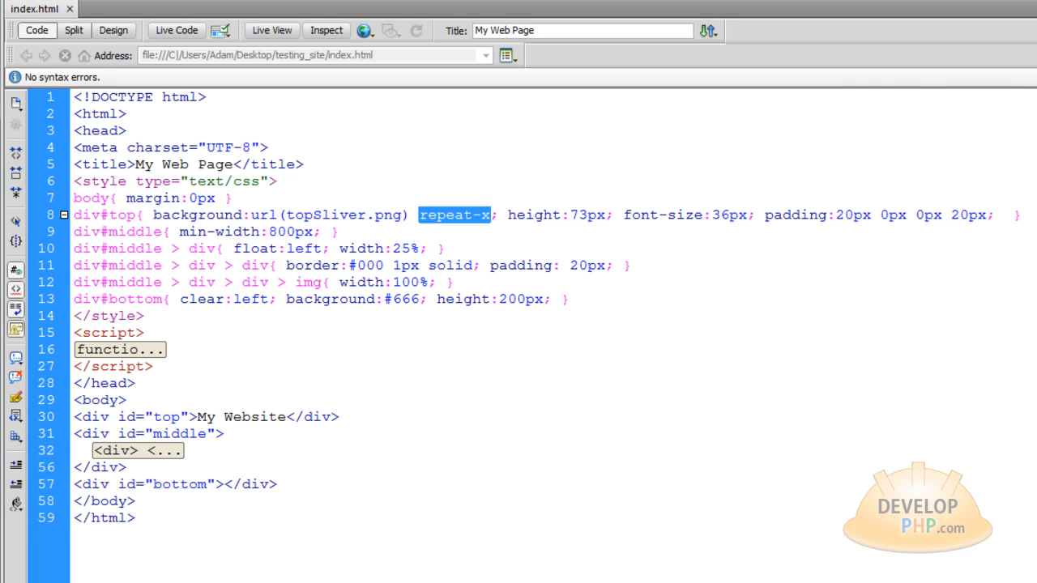
{"action": "left_click", "coordinate": [271, 30]}
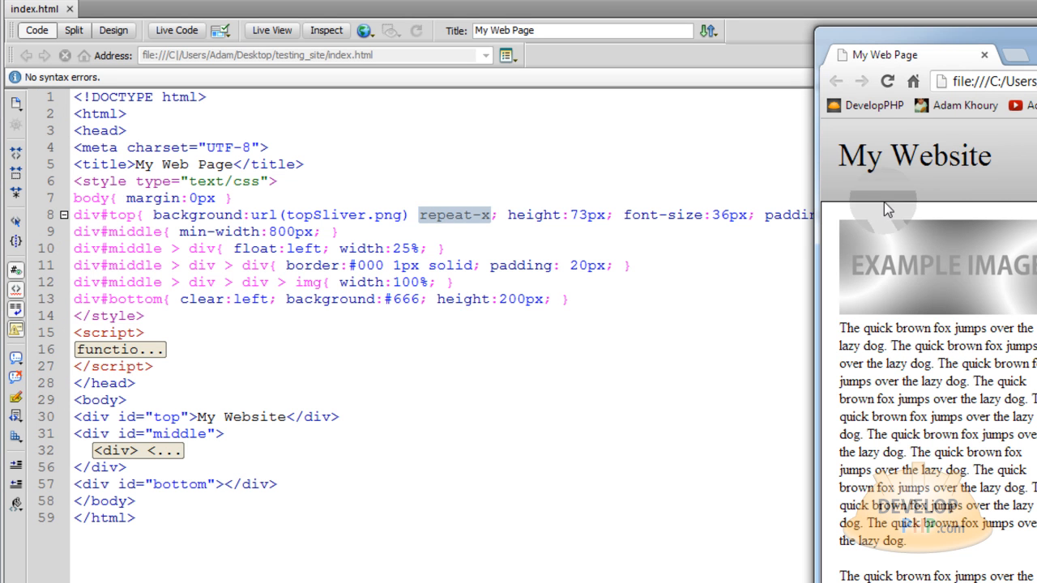
{"action": "mouse_move", "coordinate": [867, 152]}
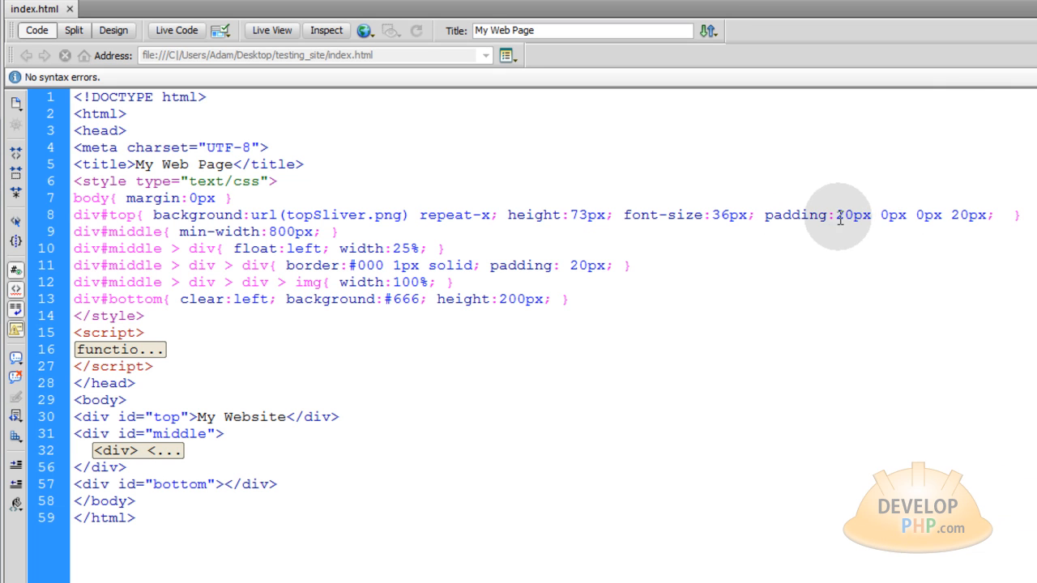
{"action": "double_click", "coordinate": [853, 215]}
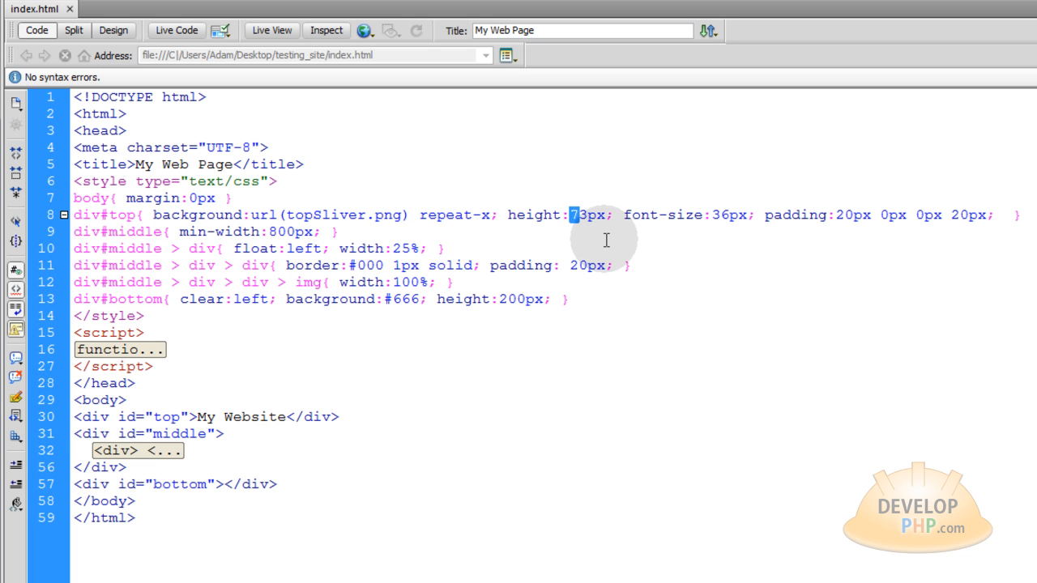
{"action": "mouse_move", "coordinate": [856, 214]}
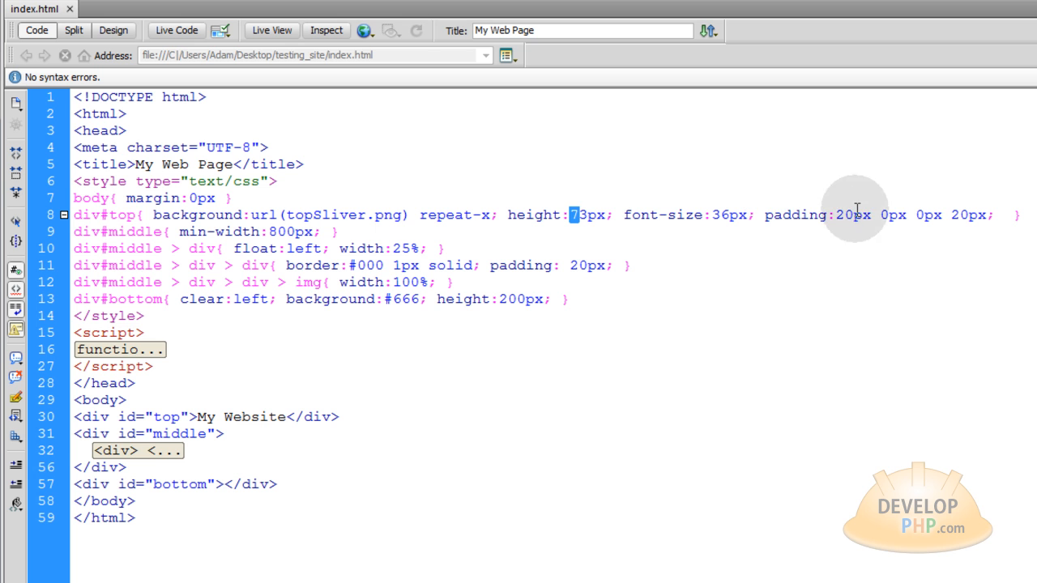
{"action": "double_click", "coordinate": [850, 214]}
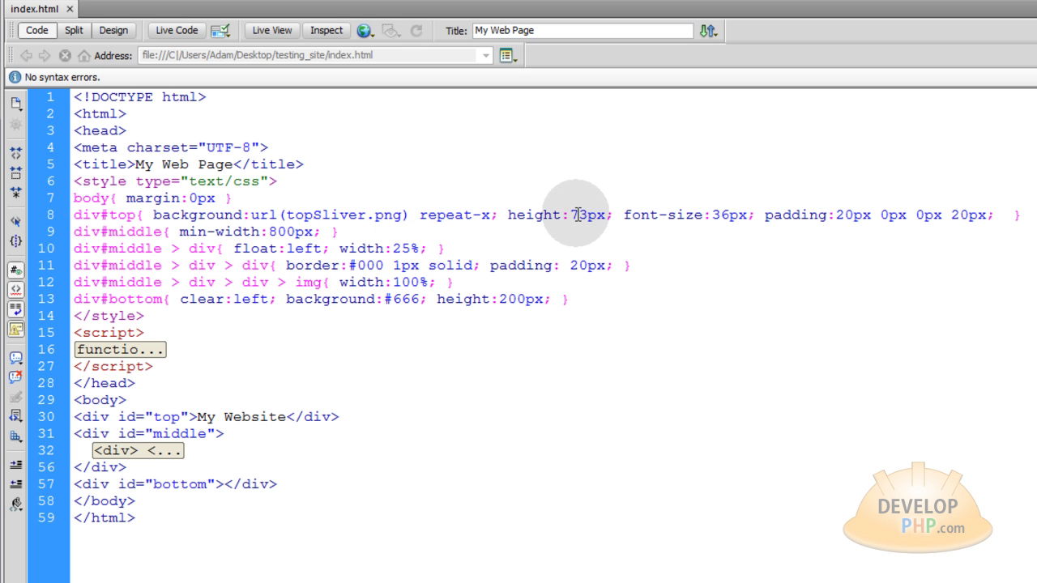
{"action": "mouse_move", "coordinate": [843, 215]}
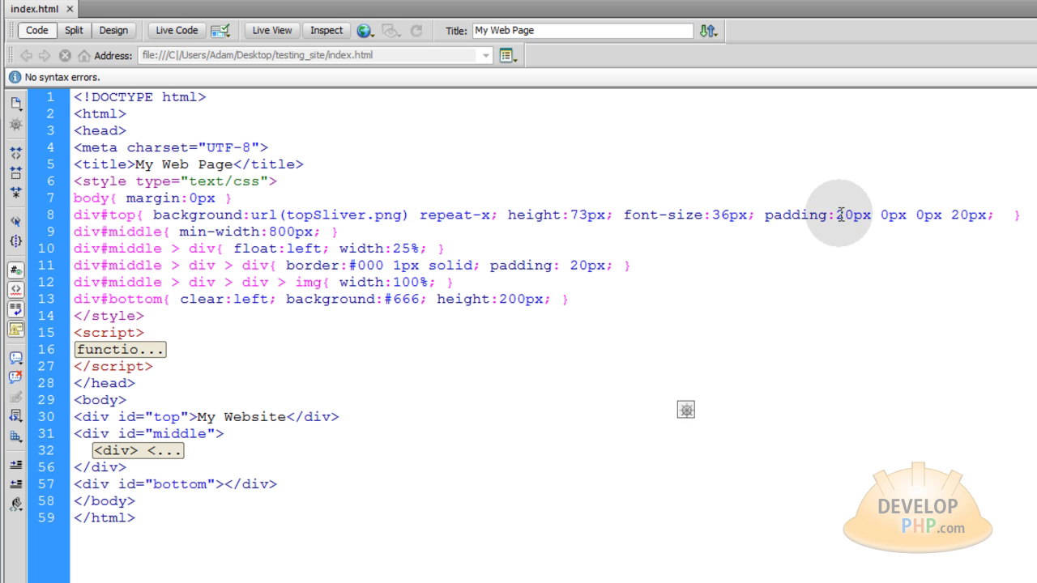
{"action": "double_click", "coordinate": [851, 215]}
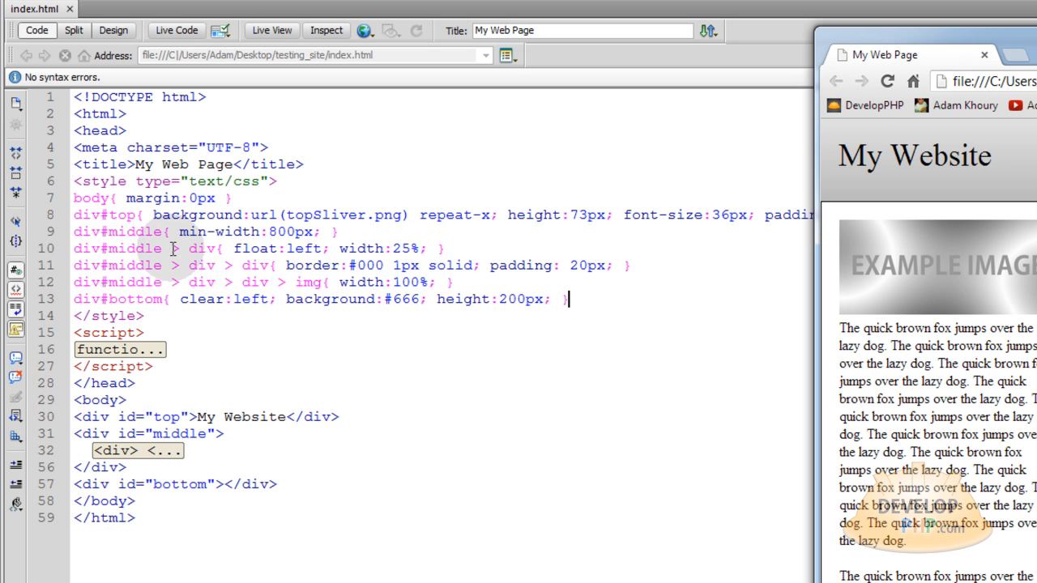
{"action": "mouse_move", "coordinate": [209, 249]}
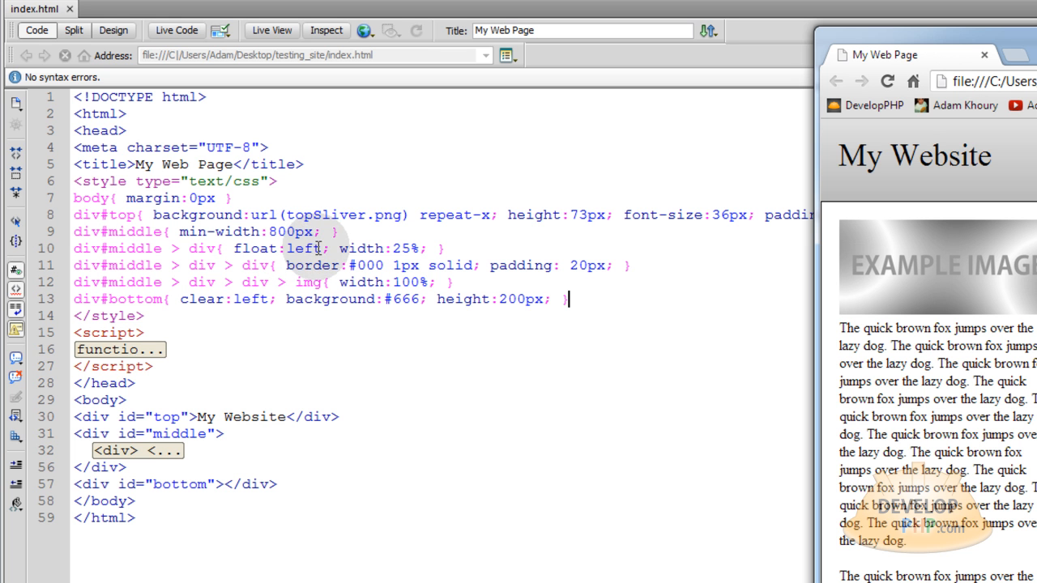
{"action": "mouse_move", "coordinate": [434, 247]}
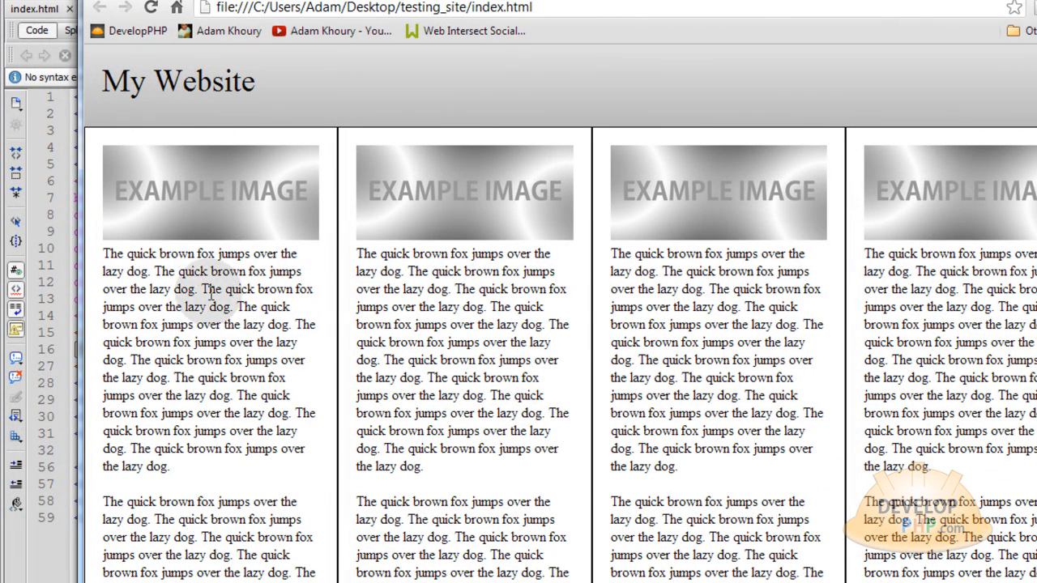
{"action": "mouse_move", "coordinate": [579, 319]}
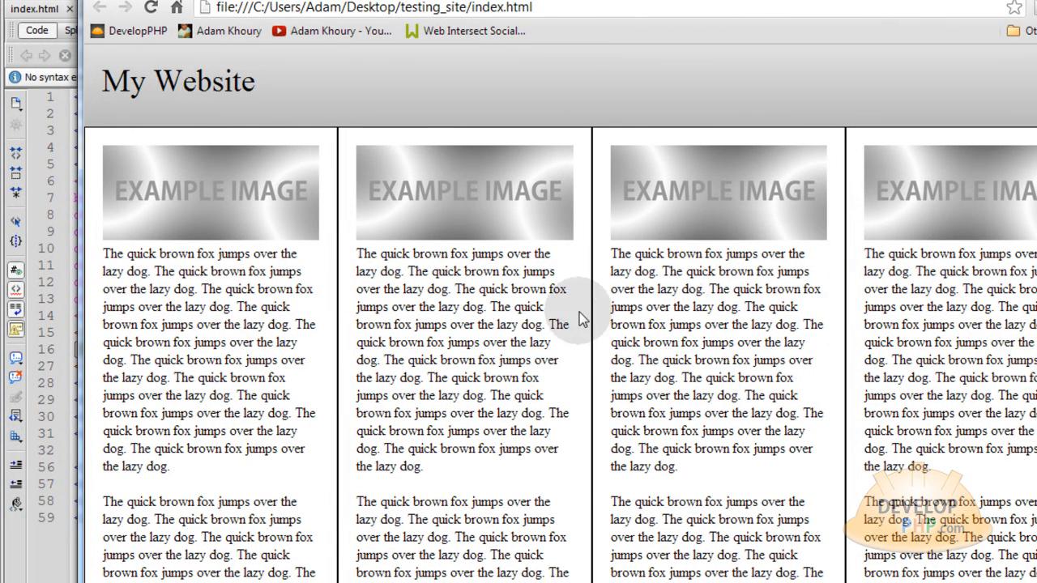
{"action": "mouse_move", "coordinate": [259, 316]}
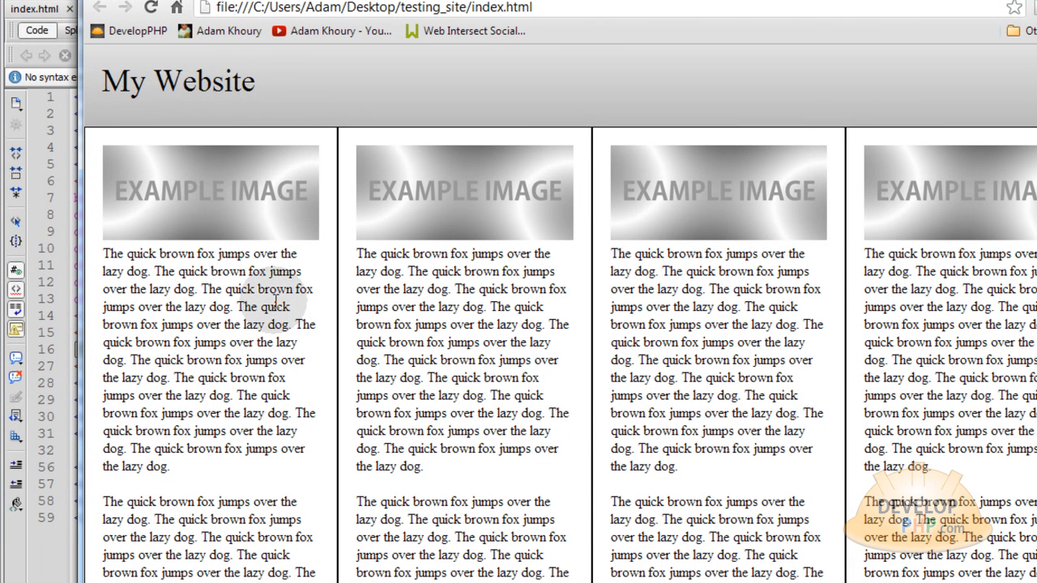
{"action": "mouse_move", "coordinate": [306, 318]}
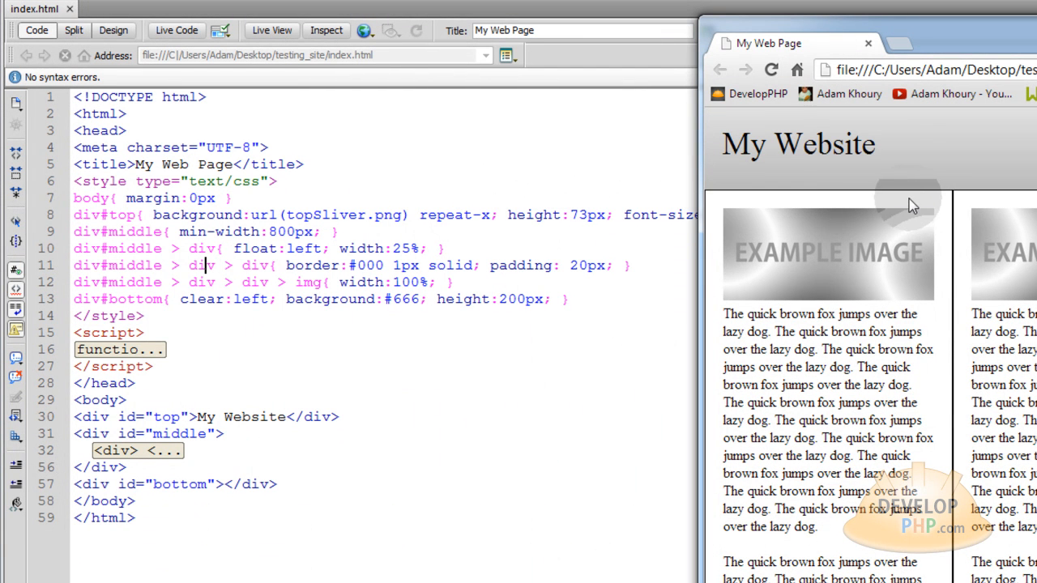
{"action": "mouse_move", "coordinate": [836, 200]}
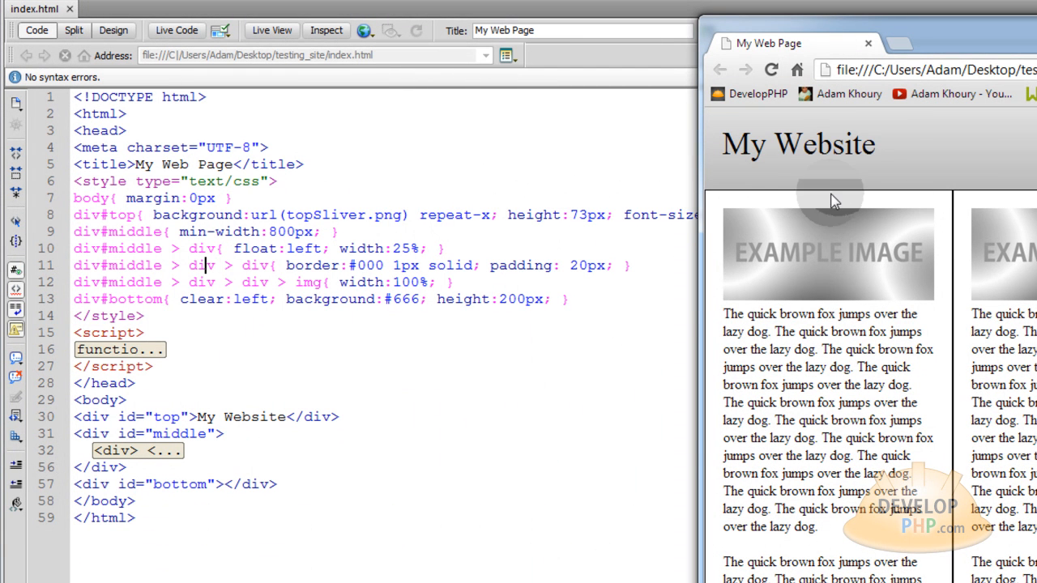
{"action": "mouse_move", "coordinate": [952, 360]}
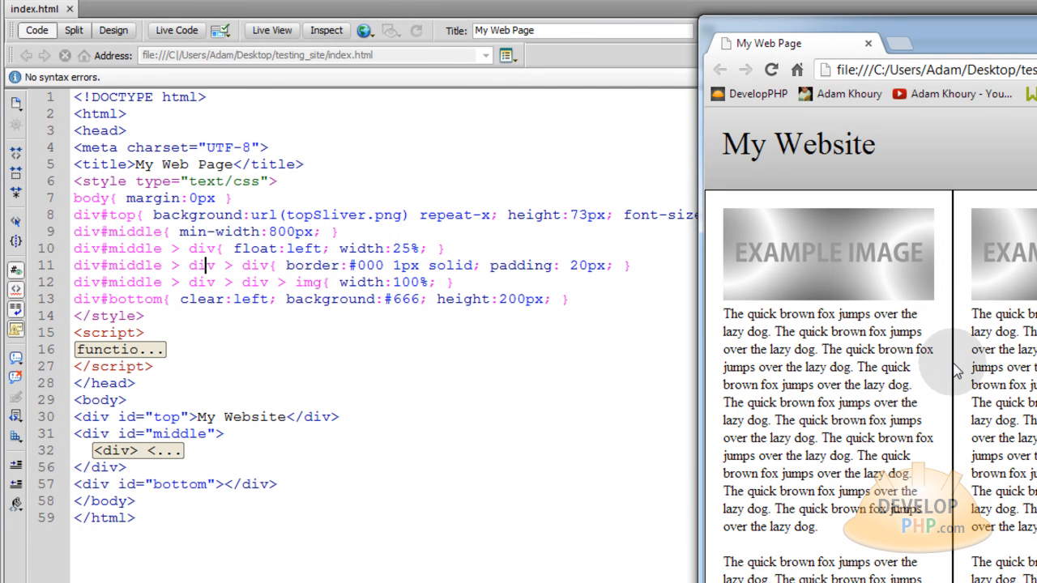
{"action": "mouse_move", "coordinate": [954, 383]}
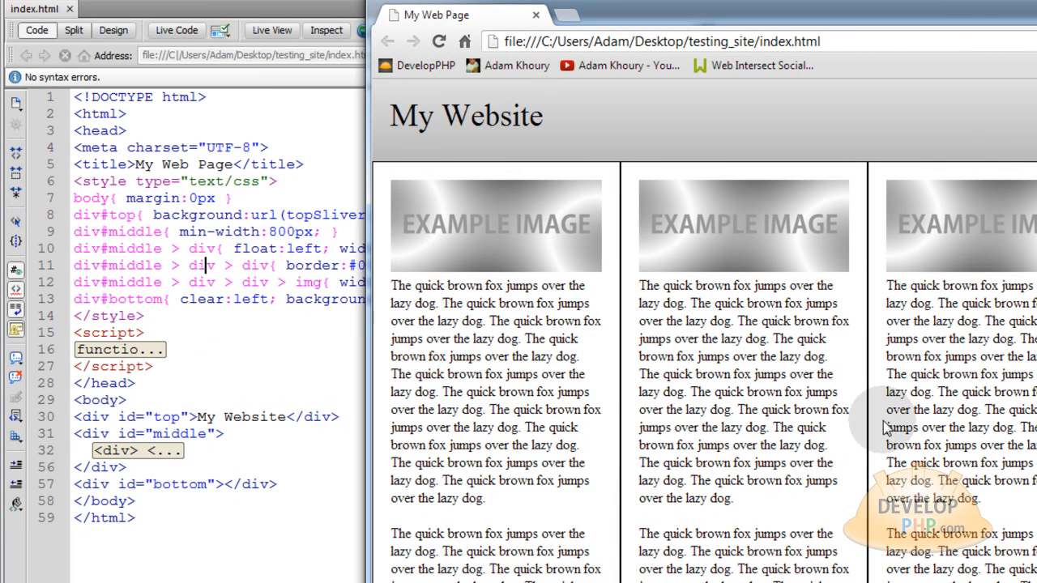
{"action": "mouse_move", "coordinate": [646, 262]}
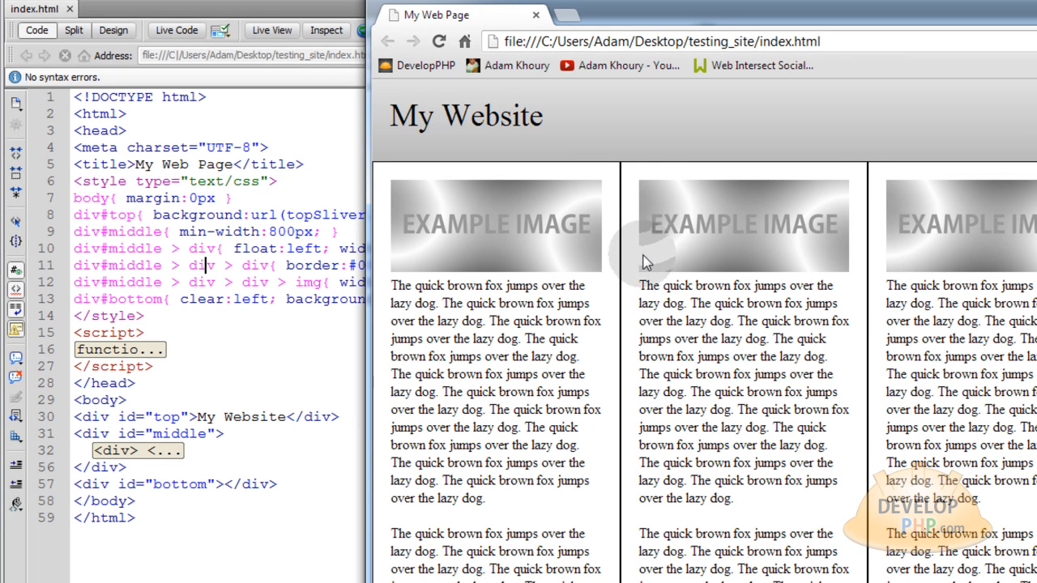
{"action": "mouse_move", "coordinate": [575, 253]}
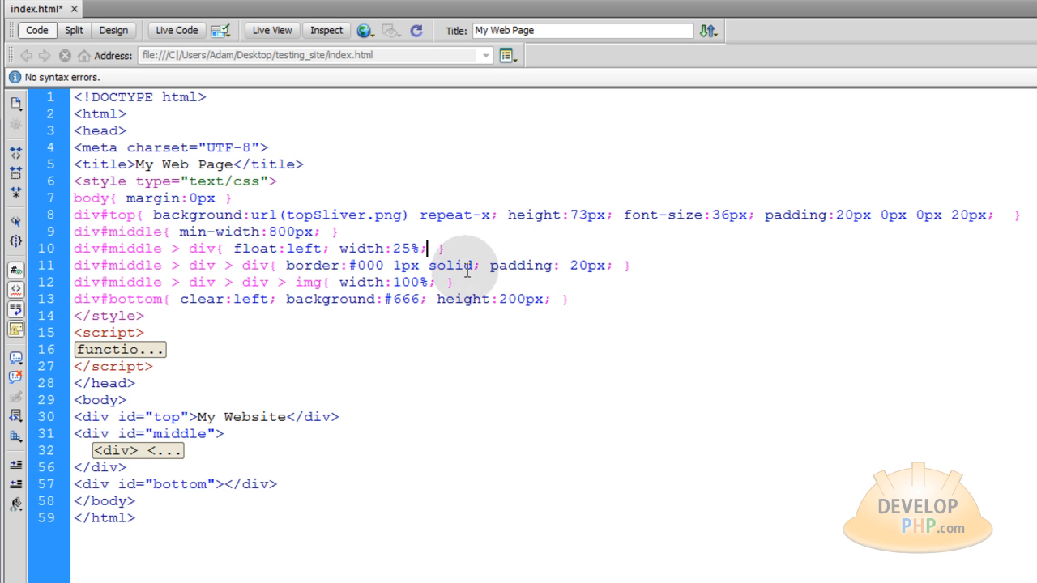
{"action": "double_click", "coordinate": [403, 248]}
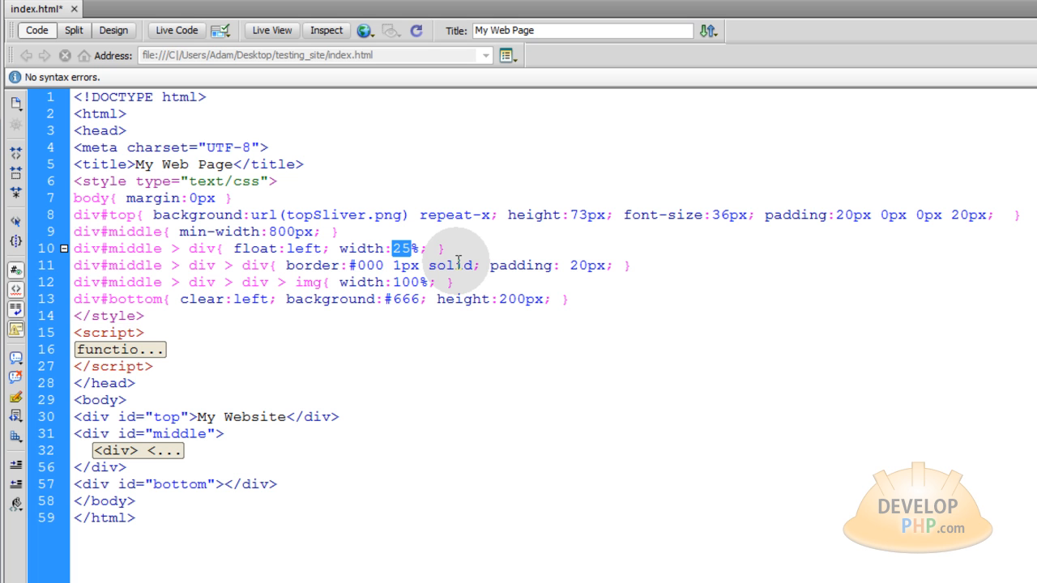
{"action": "mouse_move", "coordinate": [506, 73]}
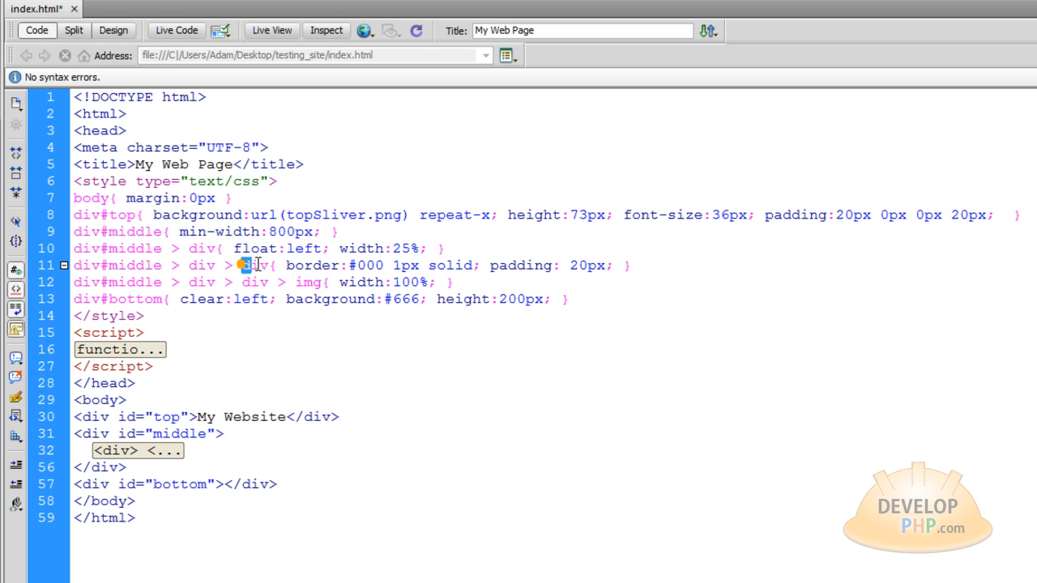
{"action": "double_click", "coordinate": [253, 265]}
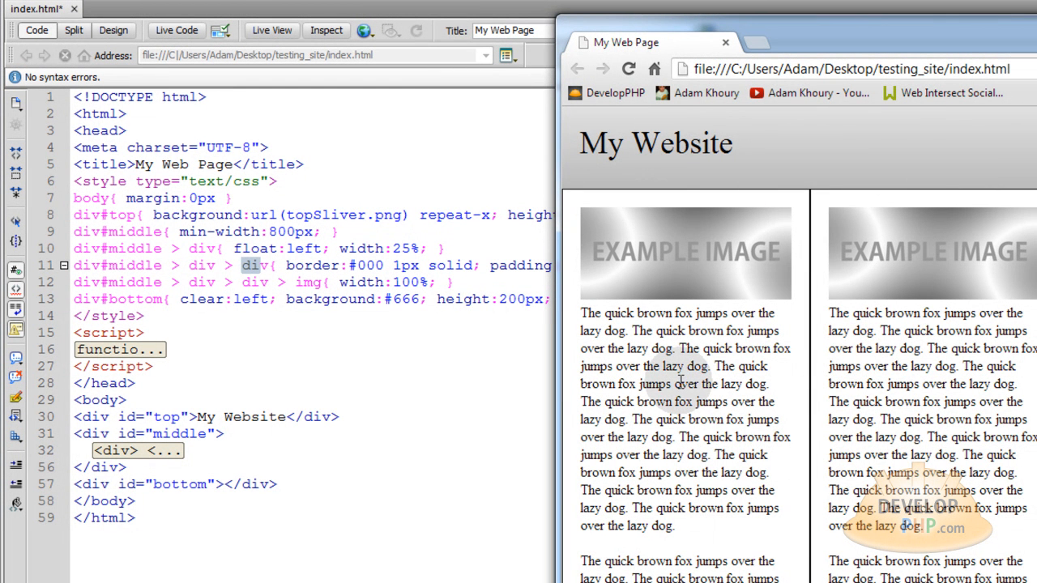
{"action": "mouse_move", "coordinate": [818, 348]}
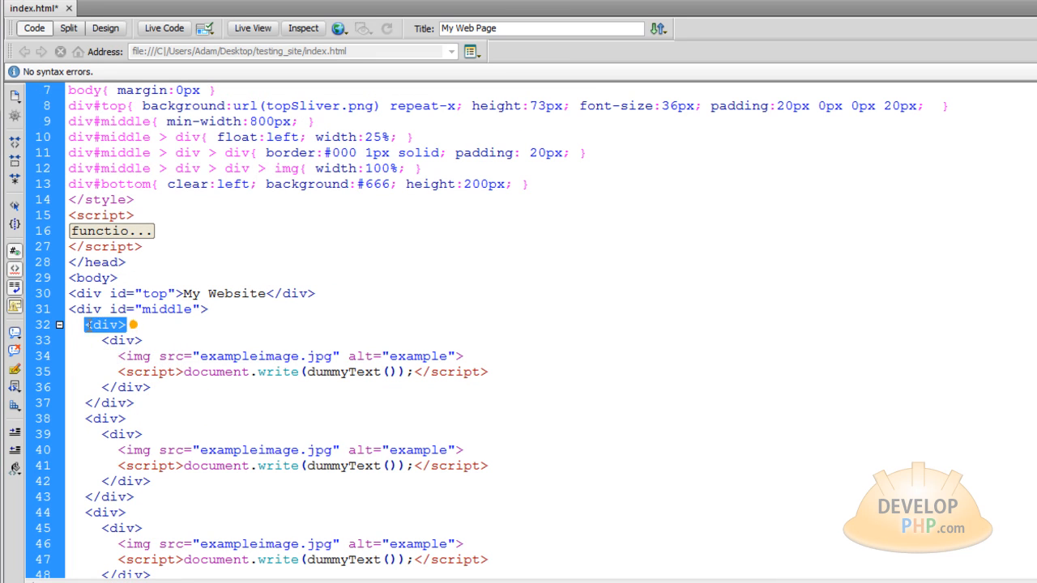
{"action": "left_click", "coordinate": [122, 340]}
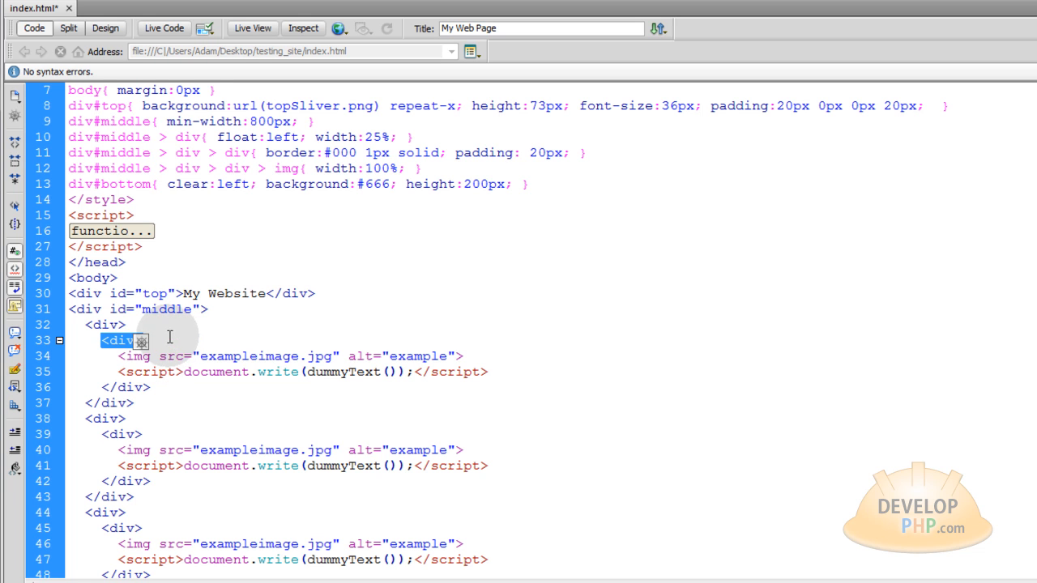
{"action": "mouse_move", "coordinate": [190, 327]}
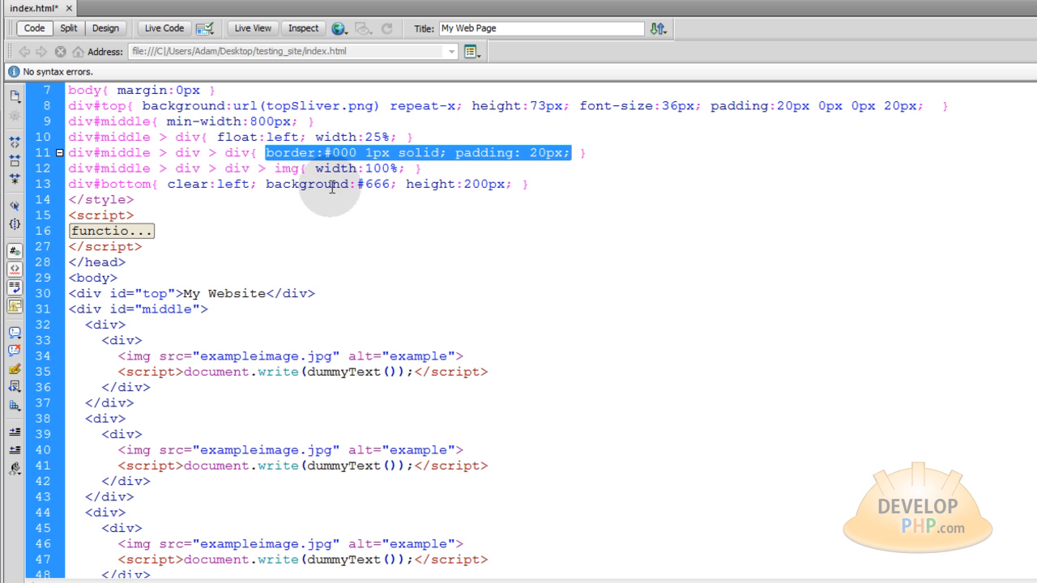
{"action": "mouse_move", "coordinate": [103, 375]}
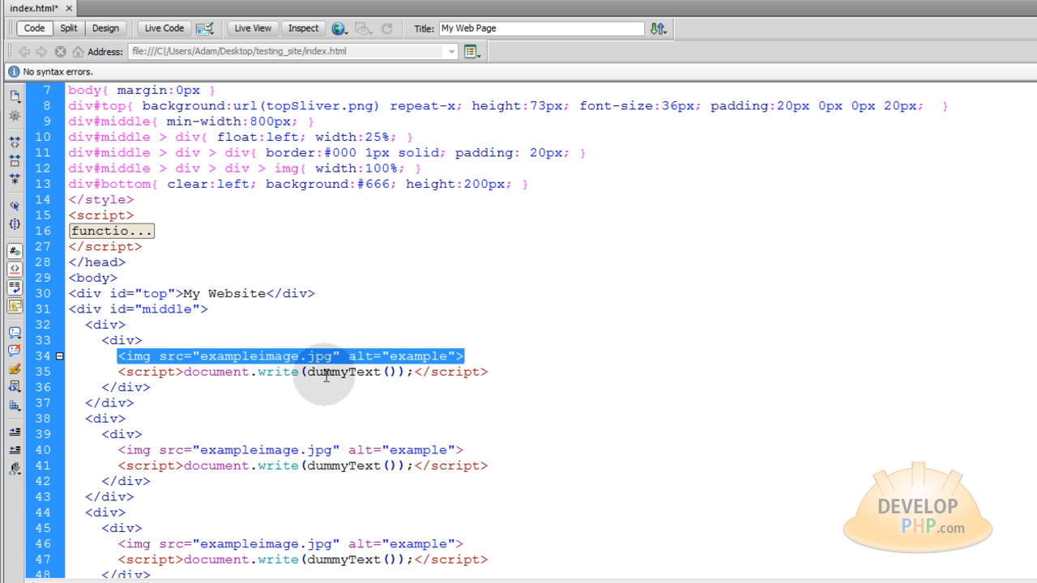
{"action": "left_click", "coordinate": [303, 372]}
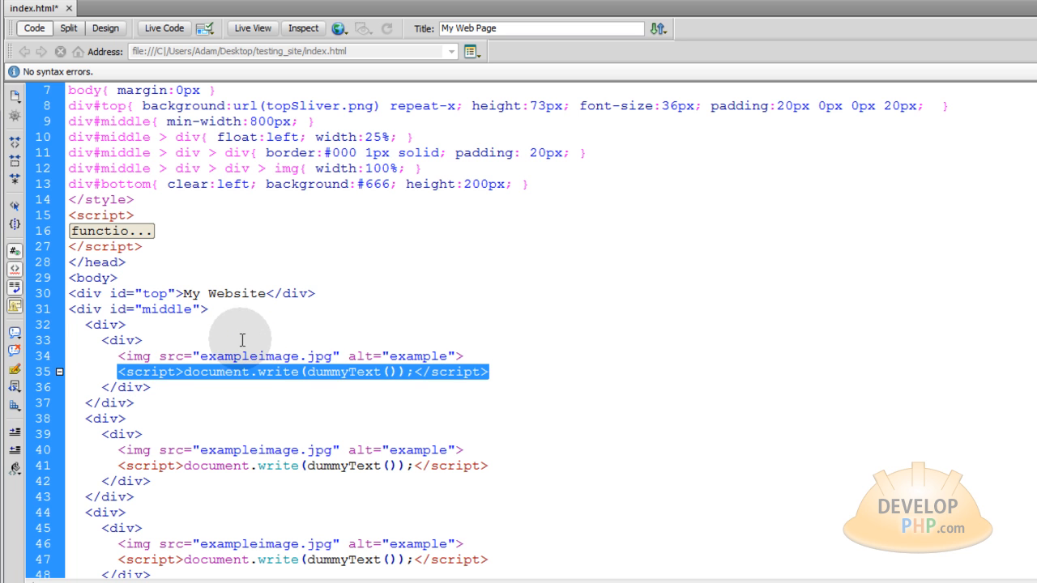
{"action": "mouse_move", "coordinate": [486, 393]}
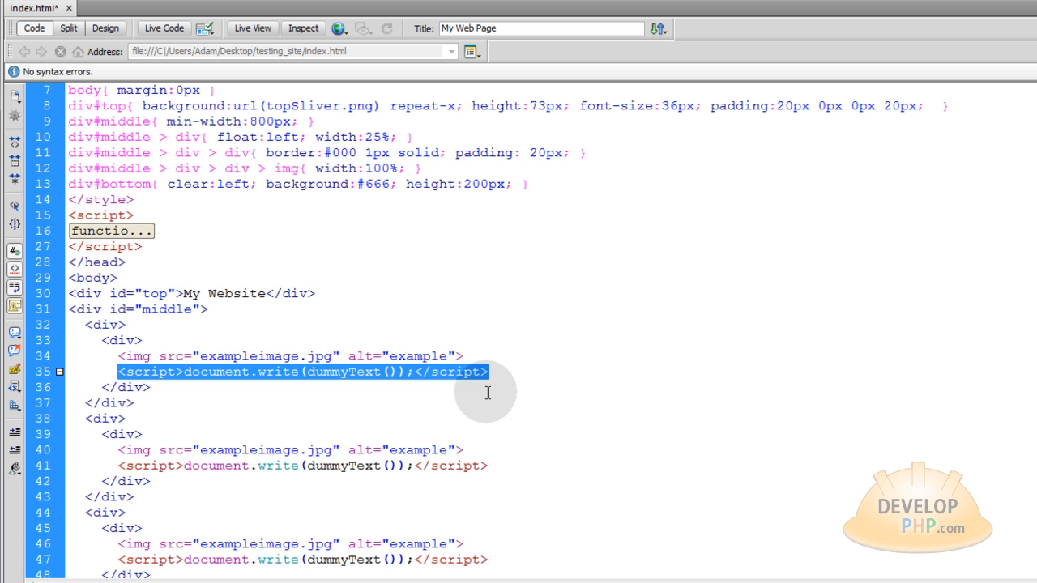
{"action": "mouse_move", "coordinate": [146, 235]}
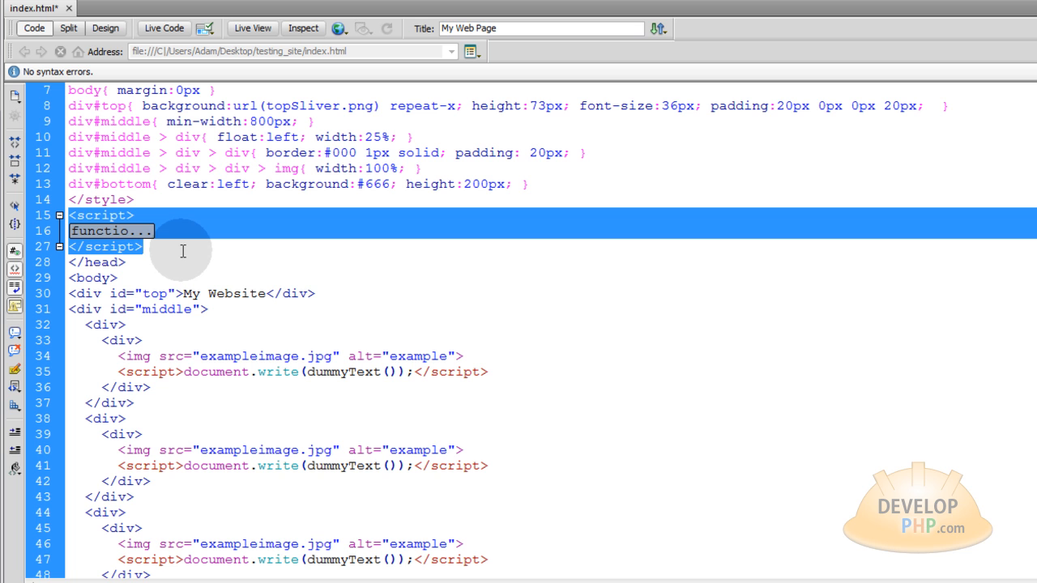
{"action": "mouse_move", "coordinate": [200, 252]}
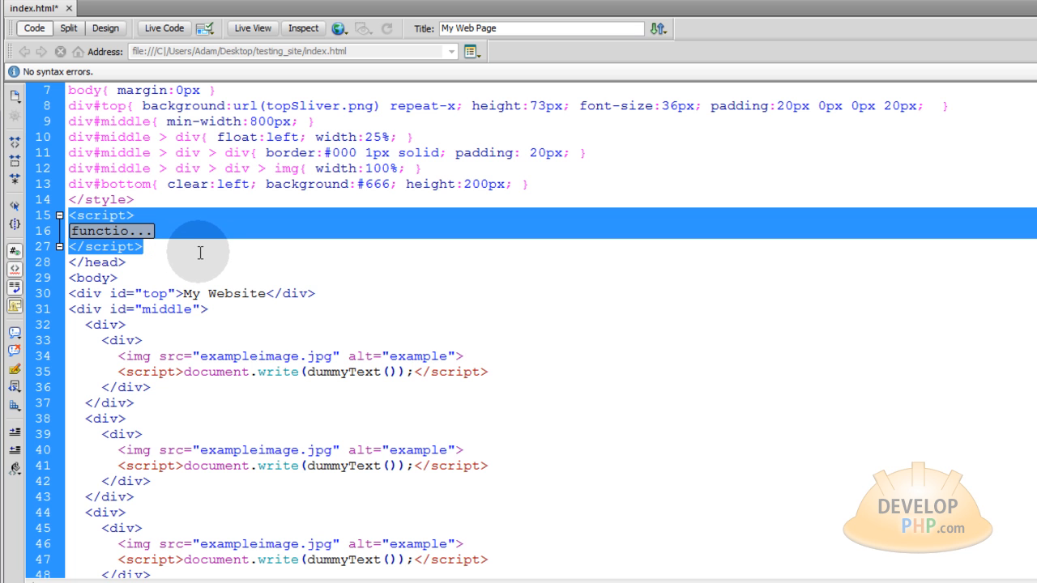
{"action": "left_click", "coordinate": [370, 389]}
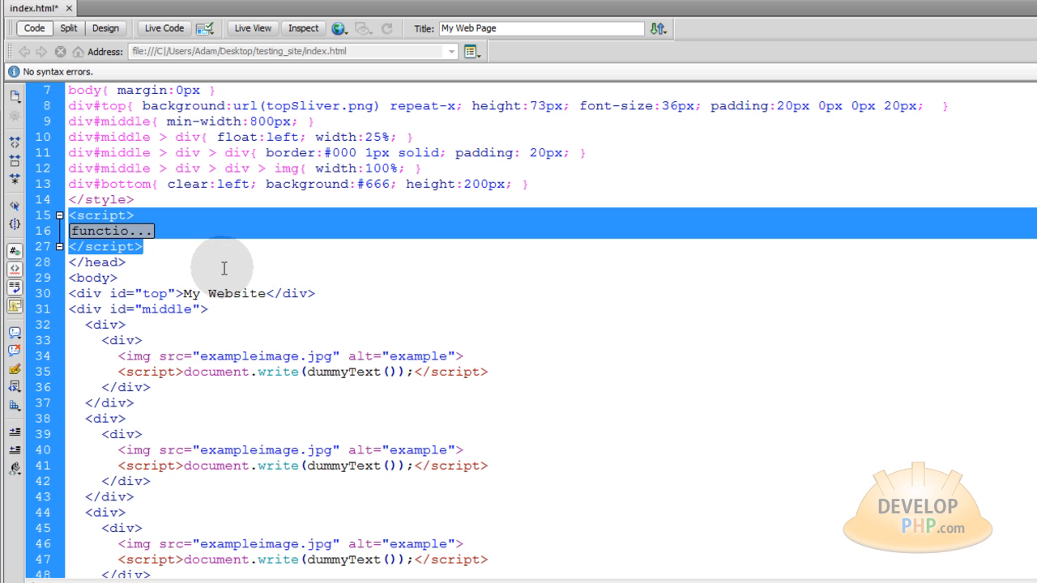
{"action": "mouse_move", "coordinate": [284, 293]}
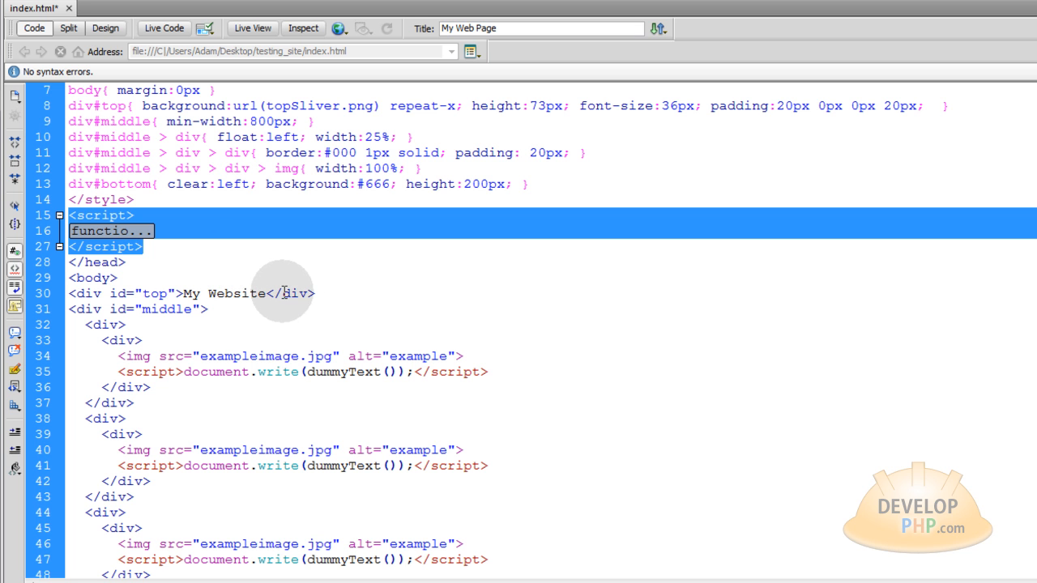
{"action": "mouse_move", "coordinate": [373, 330]}
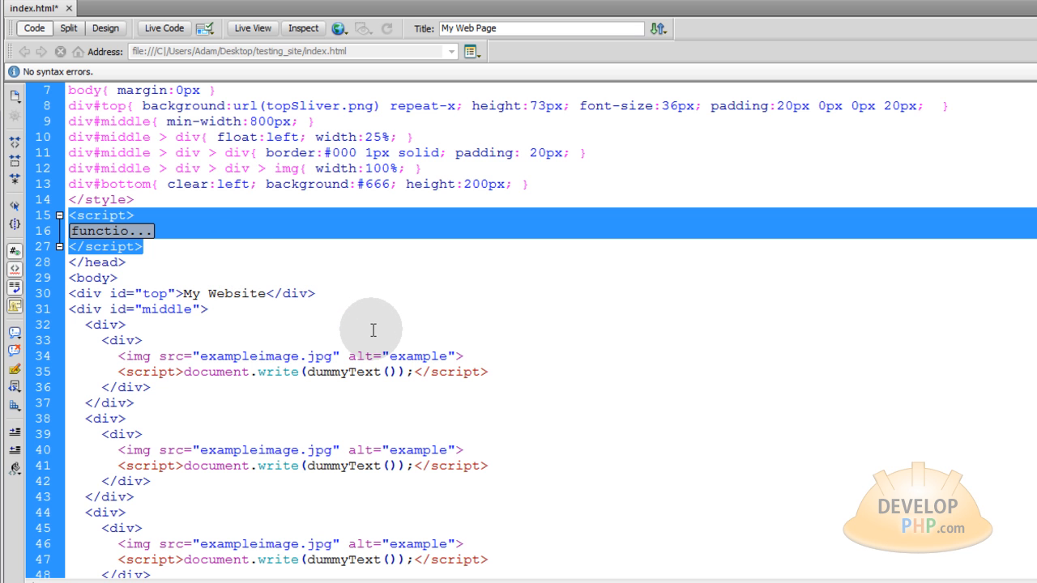
{"action": "scroll", "scroll_direction": "down", "scroll_amount": 3}
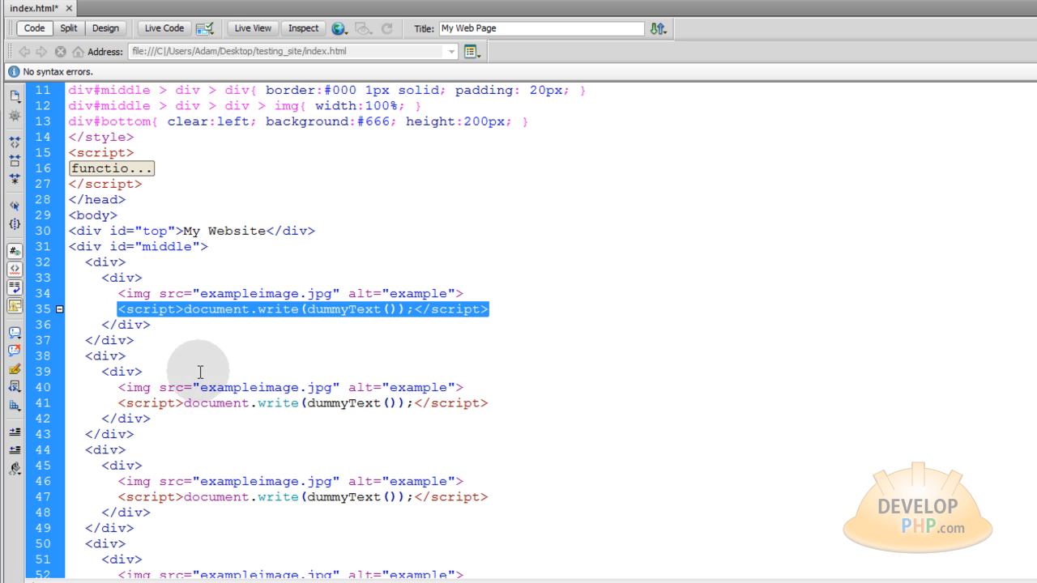
{"action": "scroll", "scroll_direction": "down", "scroll_amount": 3}
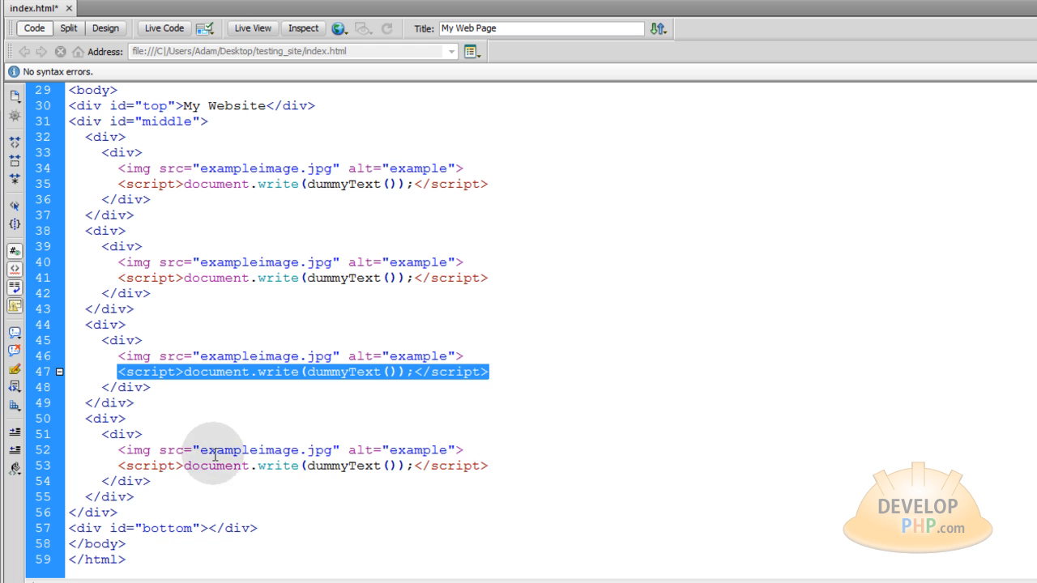
{"action": "scroll", "scroll_direction": "up", "scroll_amount": 3}
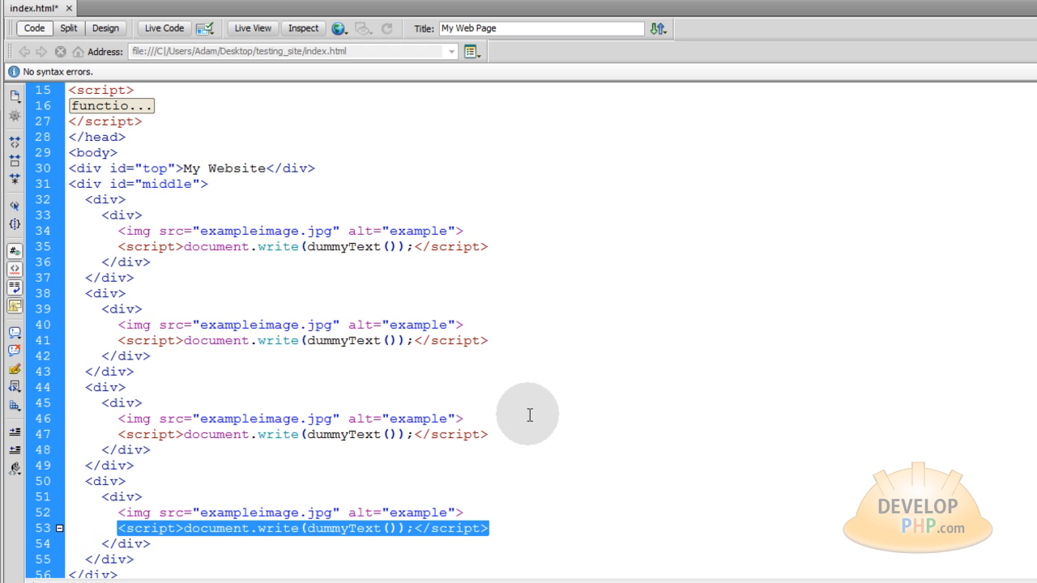
{"action": "mouse_move", "coordinate": [567, 334]}
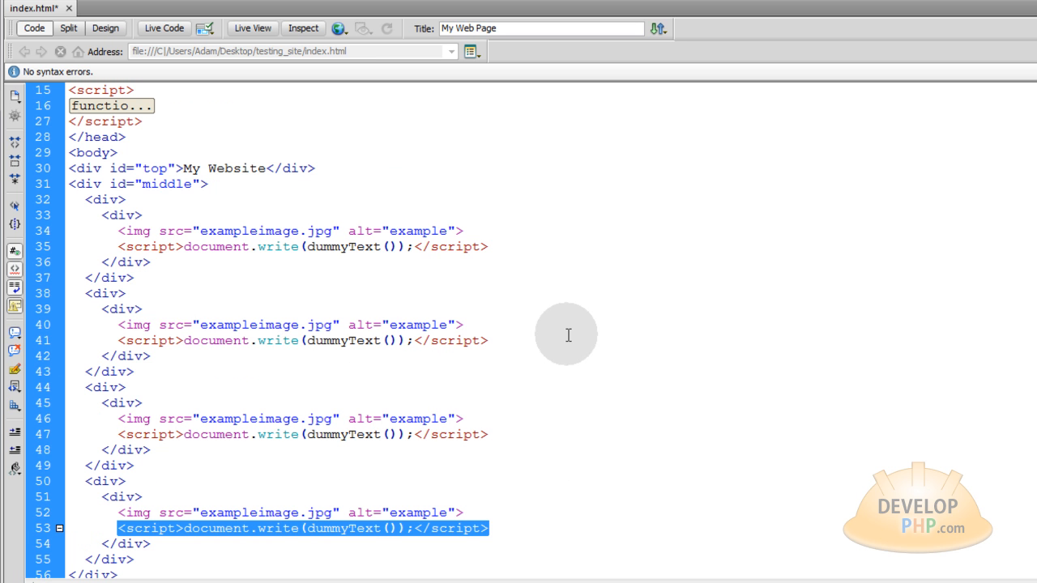
{"action": "left_click", "coordinate": [252, 28]}
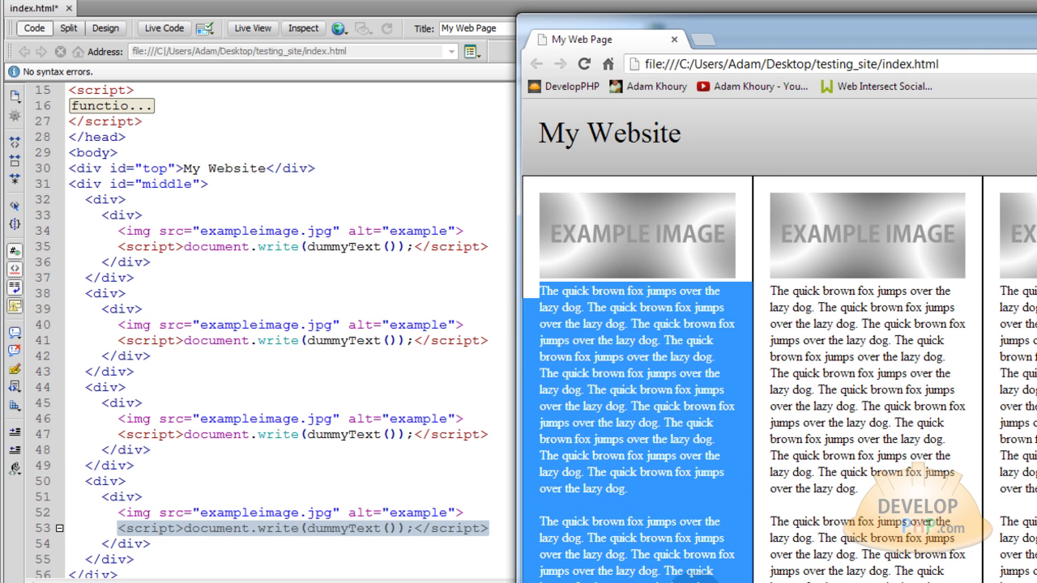
{"action": "mouse_move", "coordinate": [118, 341]}
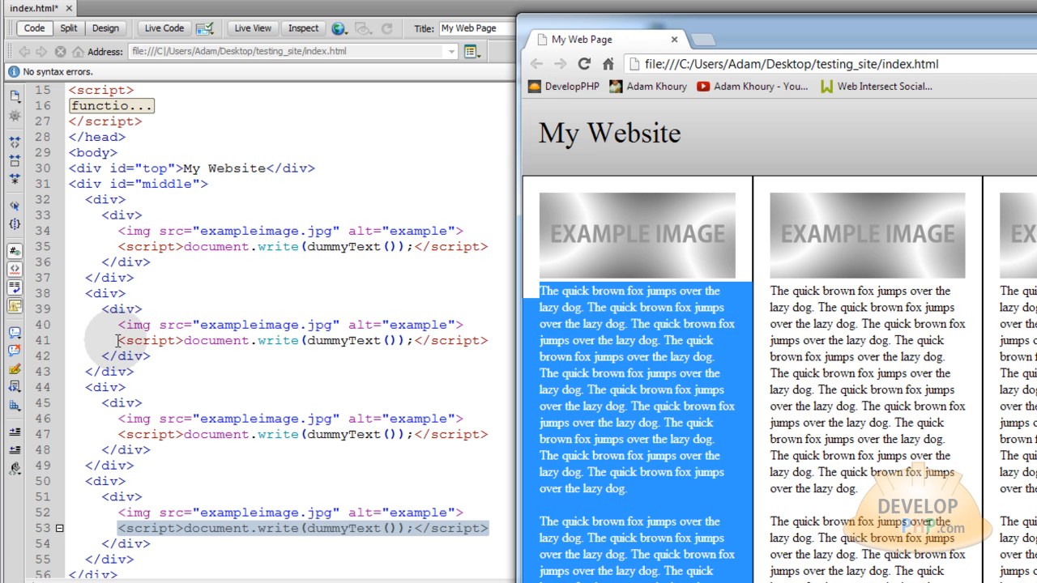
{"action": "mouse_move", "coordinate": [363, 361]}
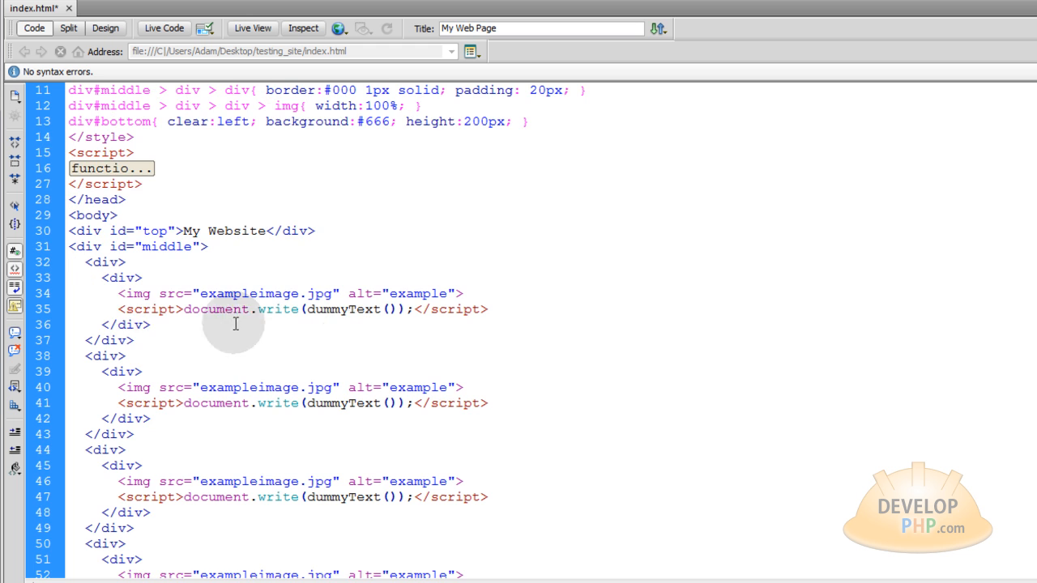
{"action": "scroll", "scroll_direction": "down", "scroll_amount": 3}
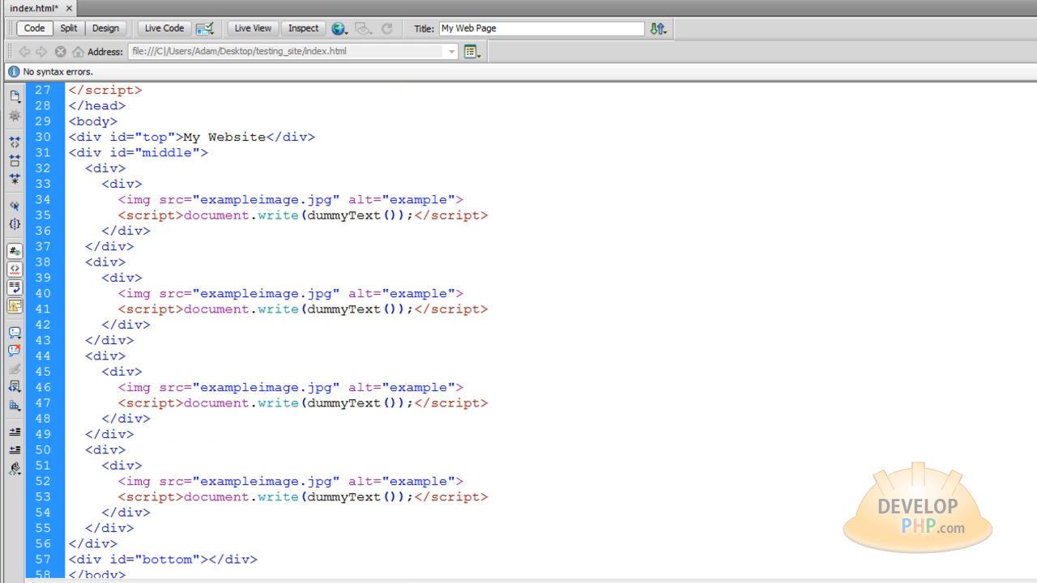
{"action": "left_click", "coordinate": [118, 214]}
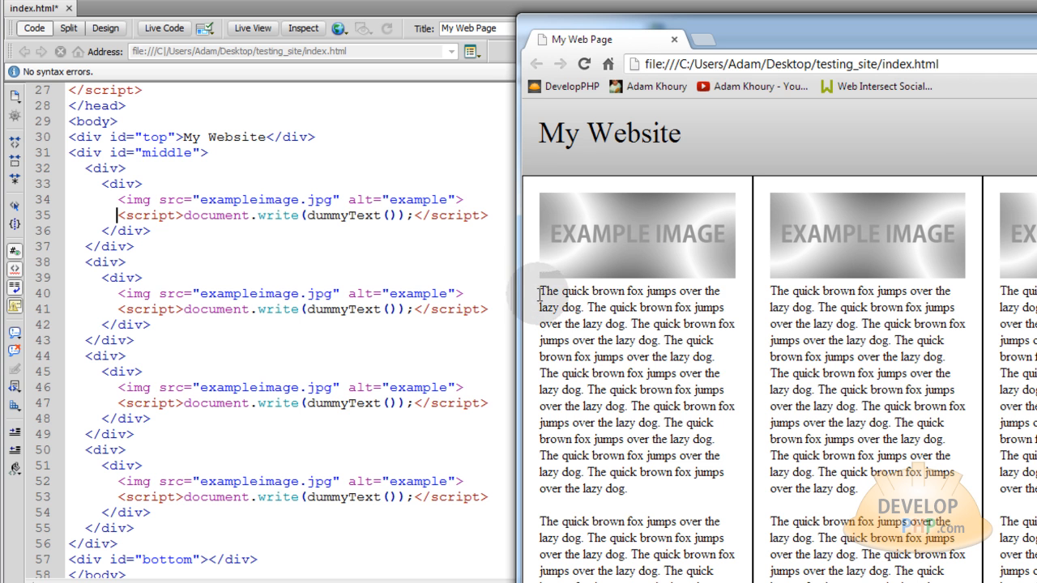
{"action": "mouse_move", "coordinate": [644, 267]}
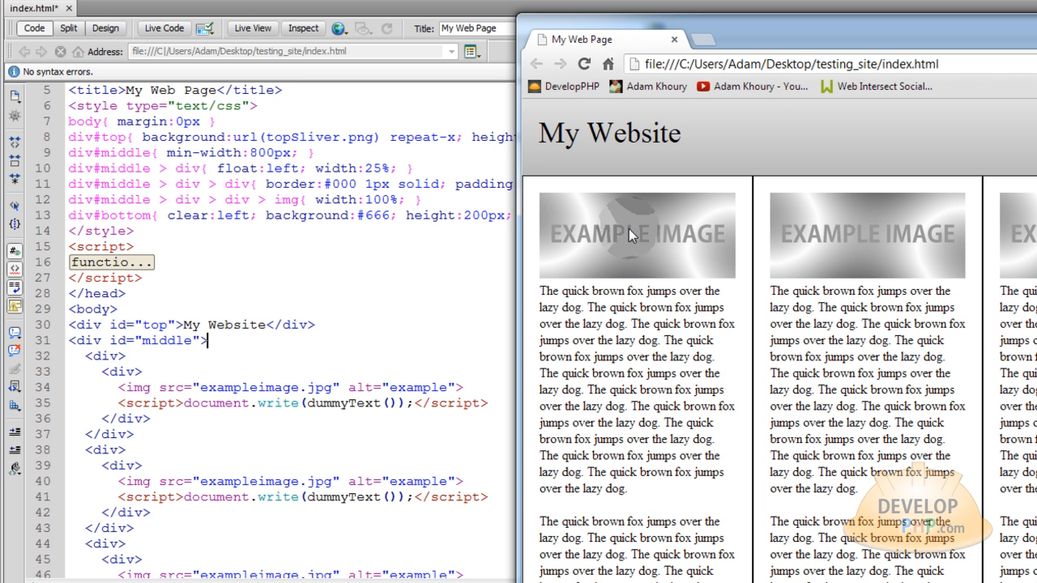
{"action": "mouse_move", "coordinate": [653, 252]}
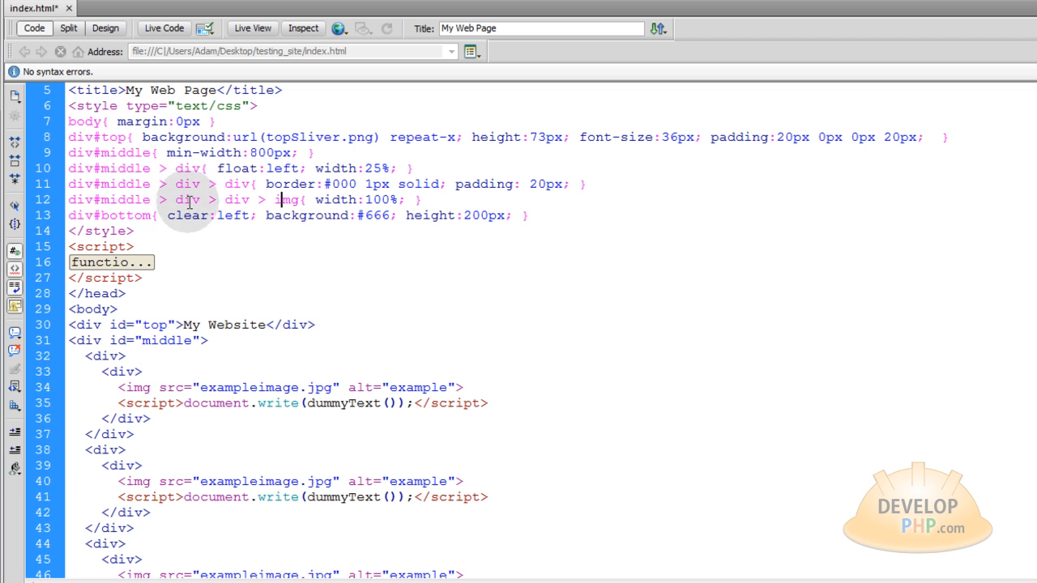
Highlight the div and img selector parts, a column's markup, and the full-width image setting.
{"action": "double_click", "coordinate": [235, 199]}
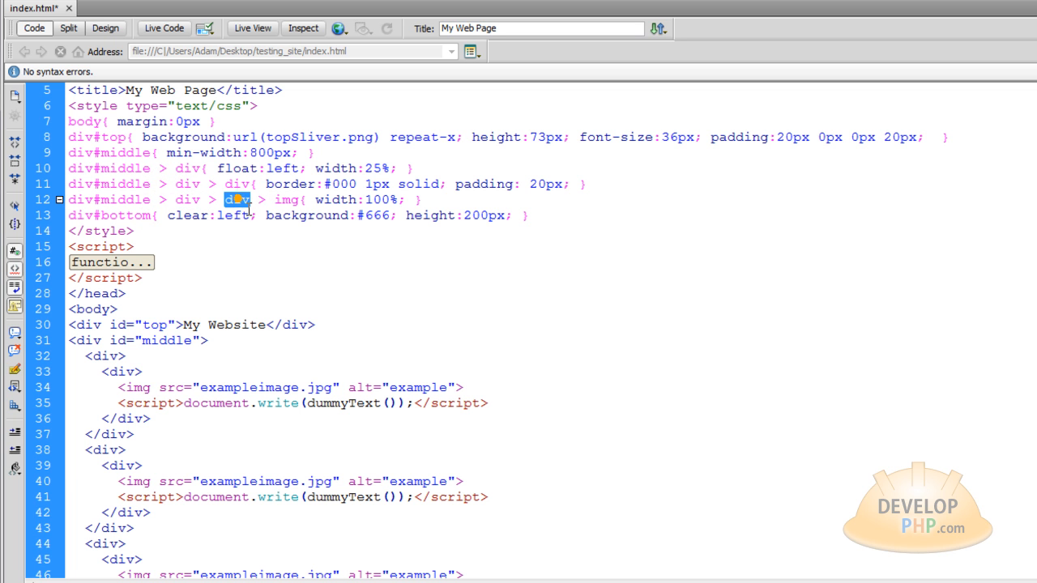
{"action": "double_click", "coordinate": [286, 200]}
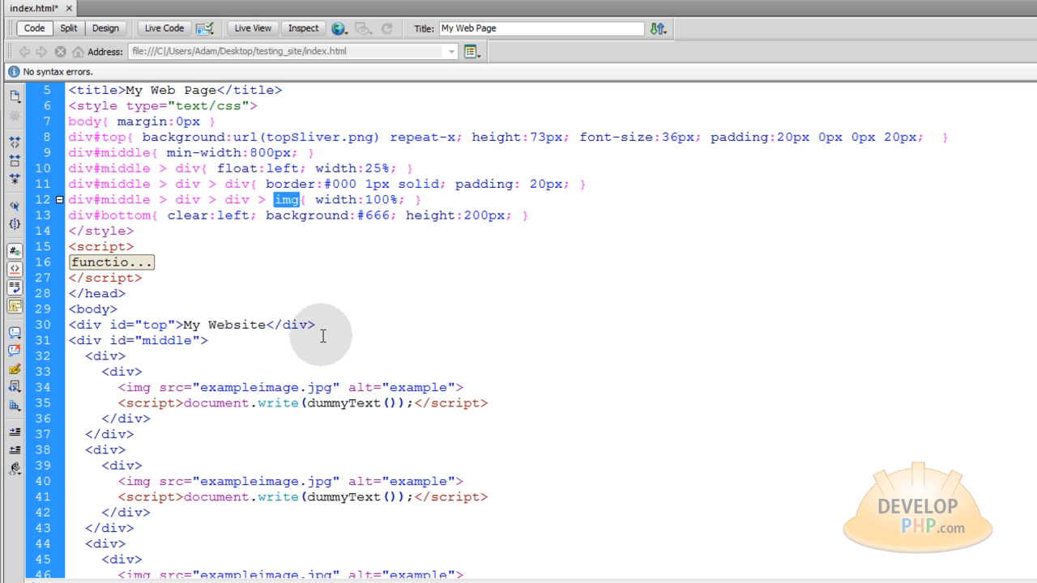
{"action": "left_click_drag", "start_coordinate": [119, 387], "coordinate": [486, 403]}
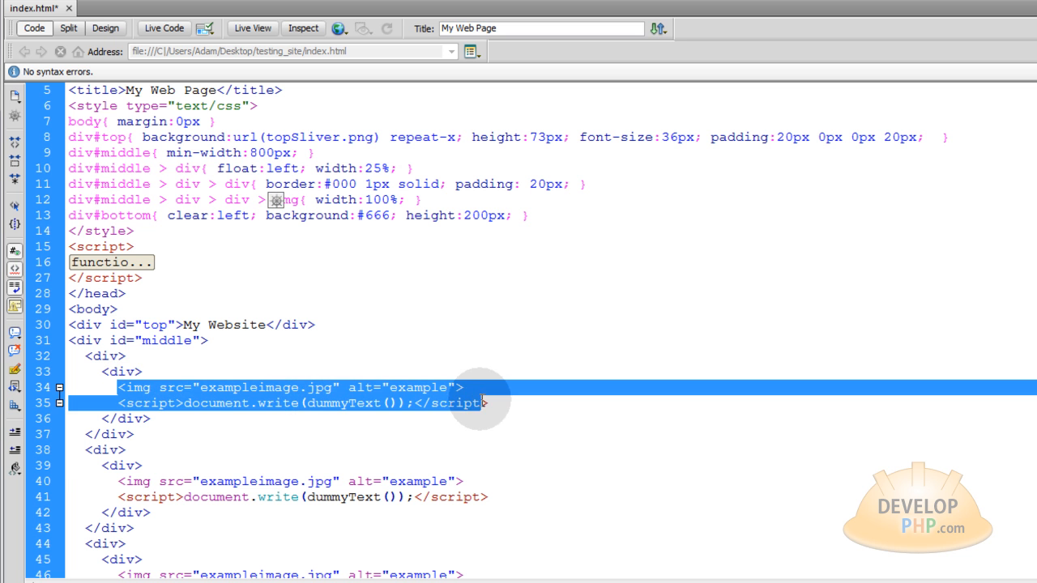
{"action": "left_click", "coordinate": [129, 372]}
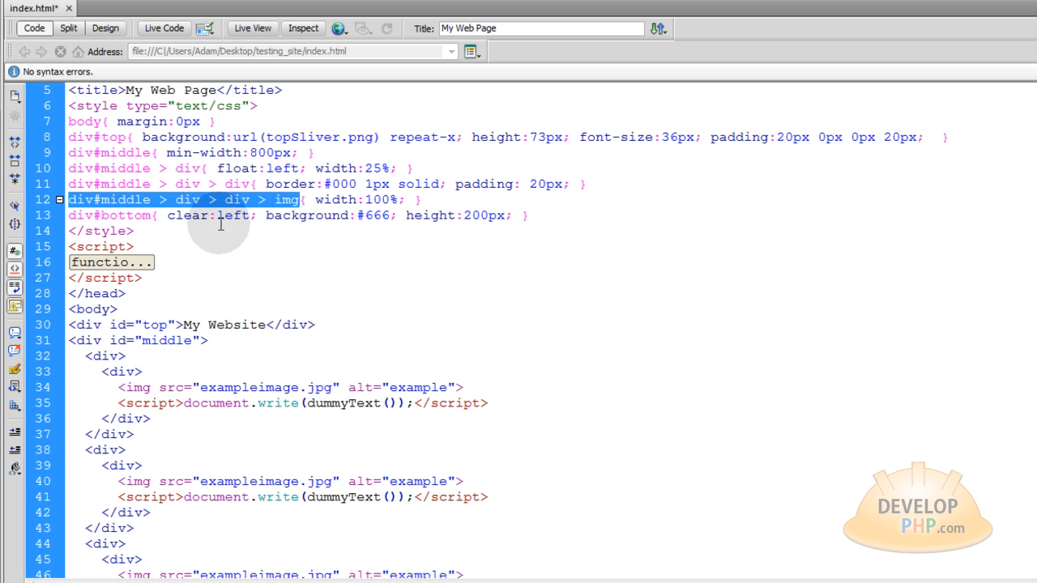
{"action": "mouse_move", "coordinate": [315, 200]}
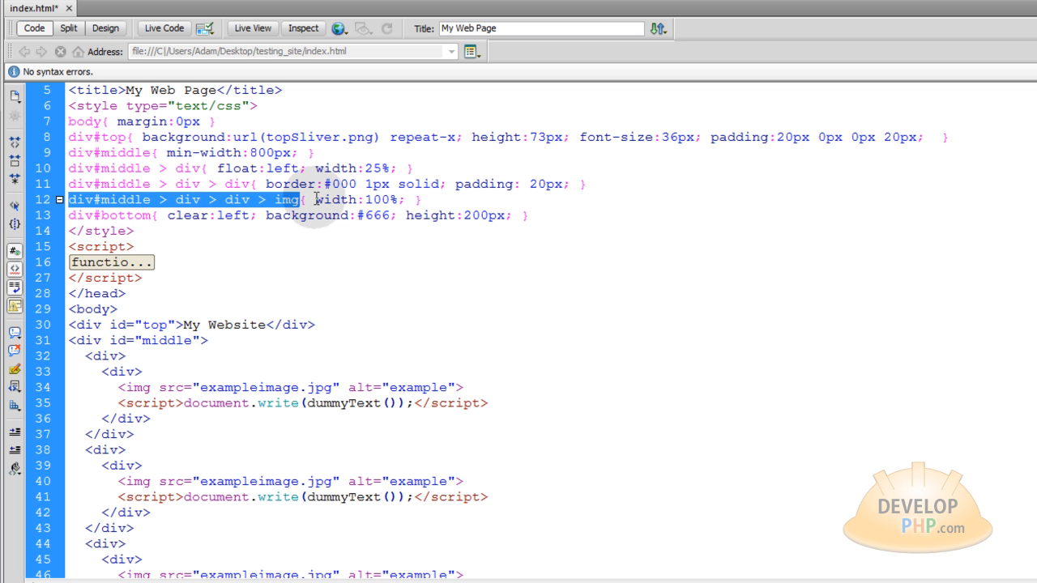
{"action": "double_click", "coordinate": [358, 199]}
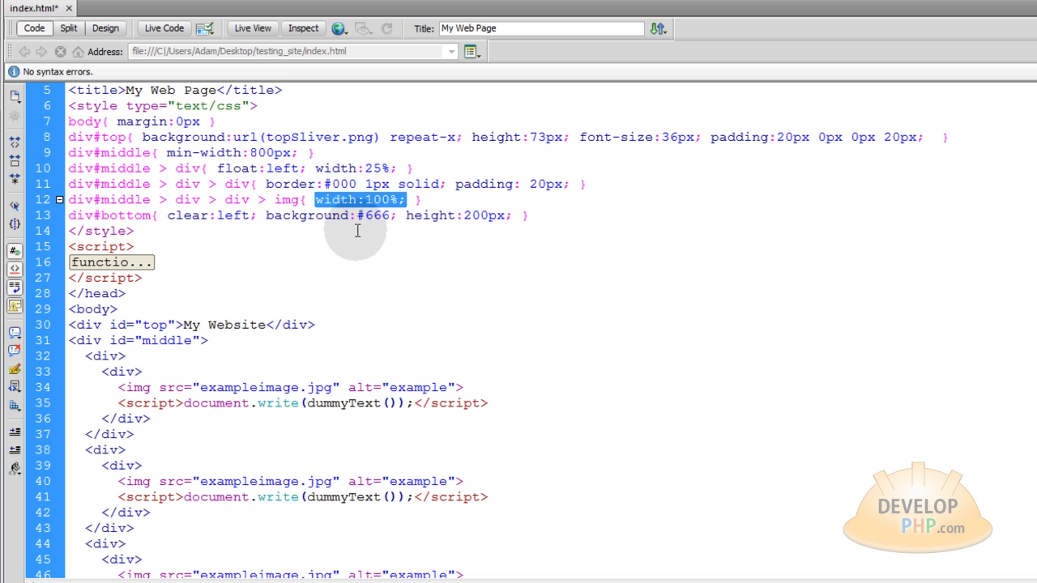
{"action": "mouse_move", "coordinate": [415, 235]}
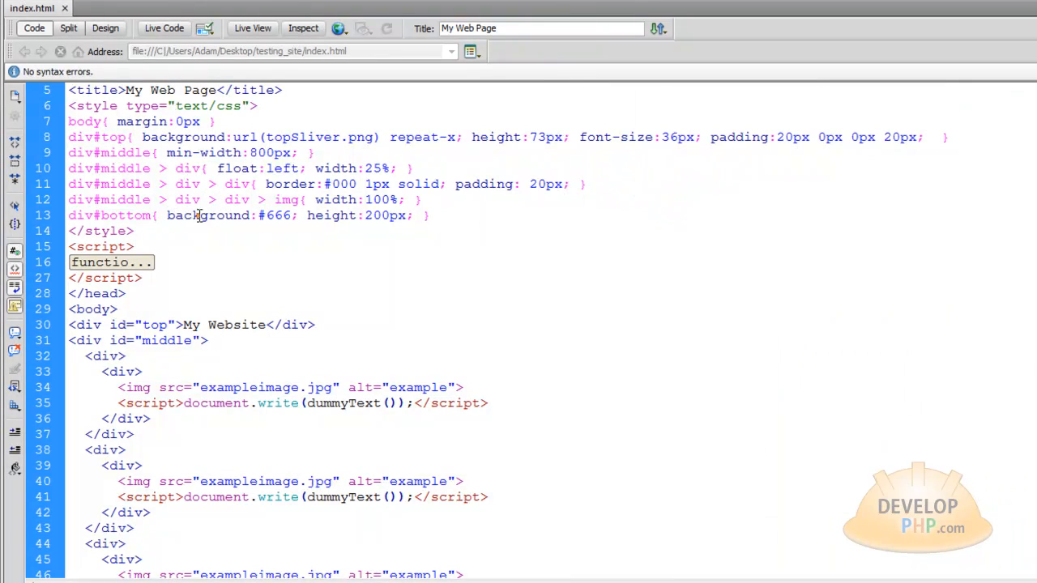
Restore 'clear:left;' on div#bottom, then scroll Chrome's preview to see the footer below the columns.
{"action": "type", "text": "clear:left;"}
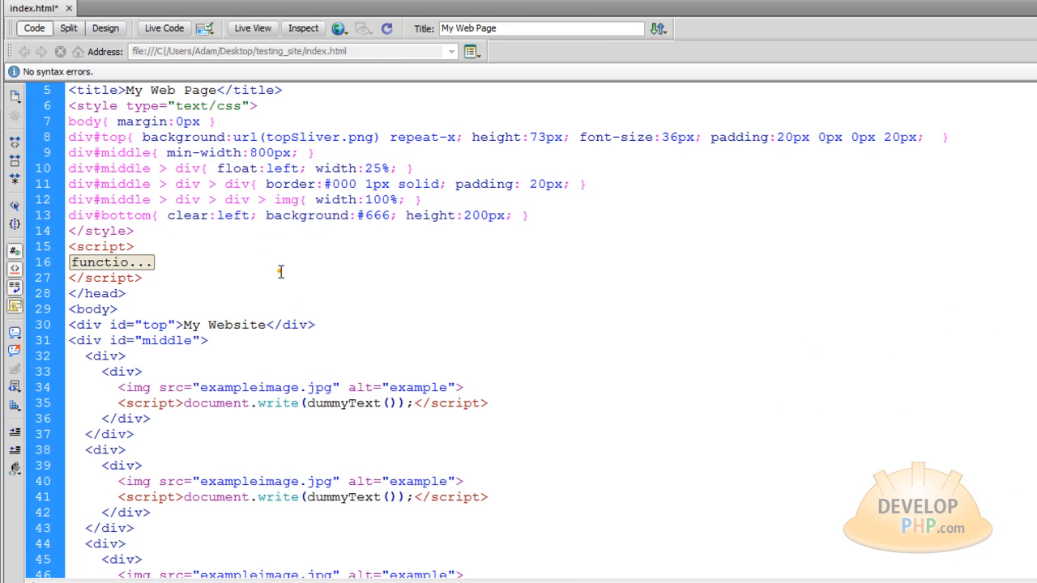
{"action": "left_click", "coordinate": [252, 28]}
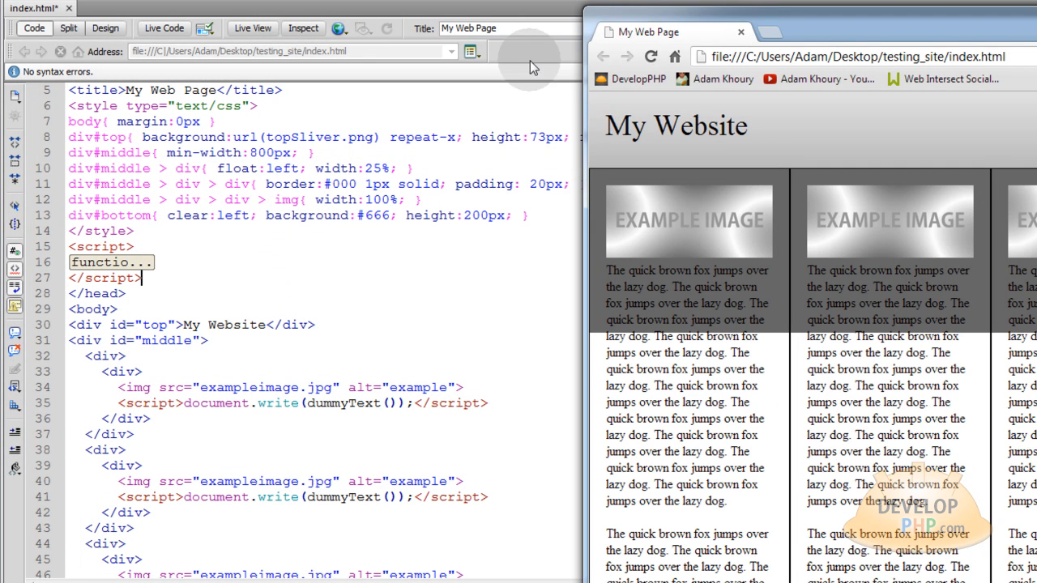
{"action": "scroll", "scroll_direction": "down", "scroll_amount": 3}
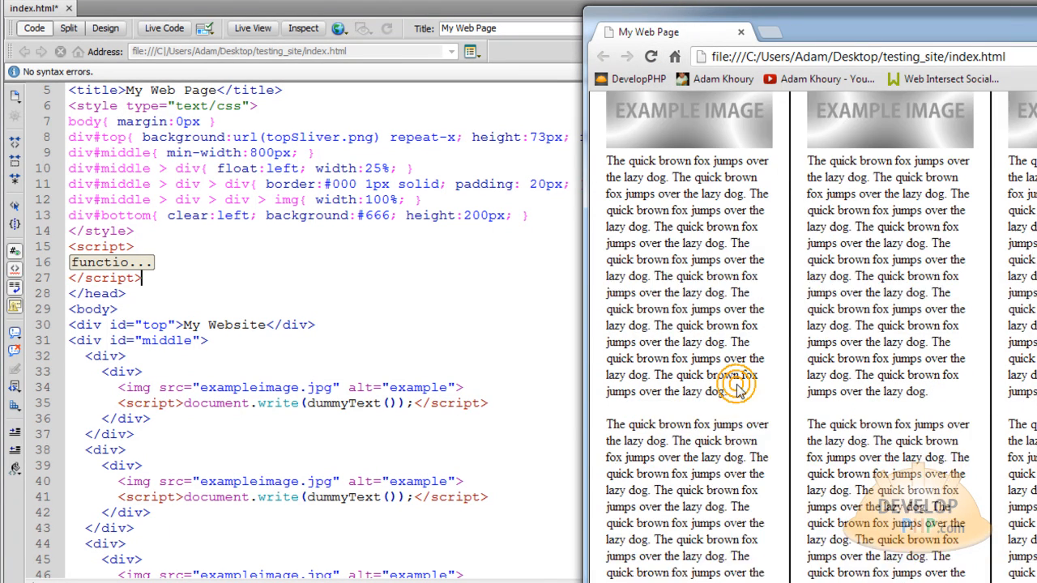
{"action": "scroll", "scroll_direction": "down", "scroll_amount": 3}
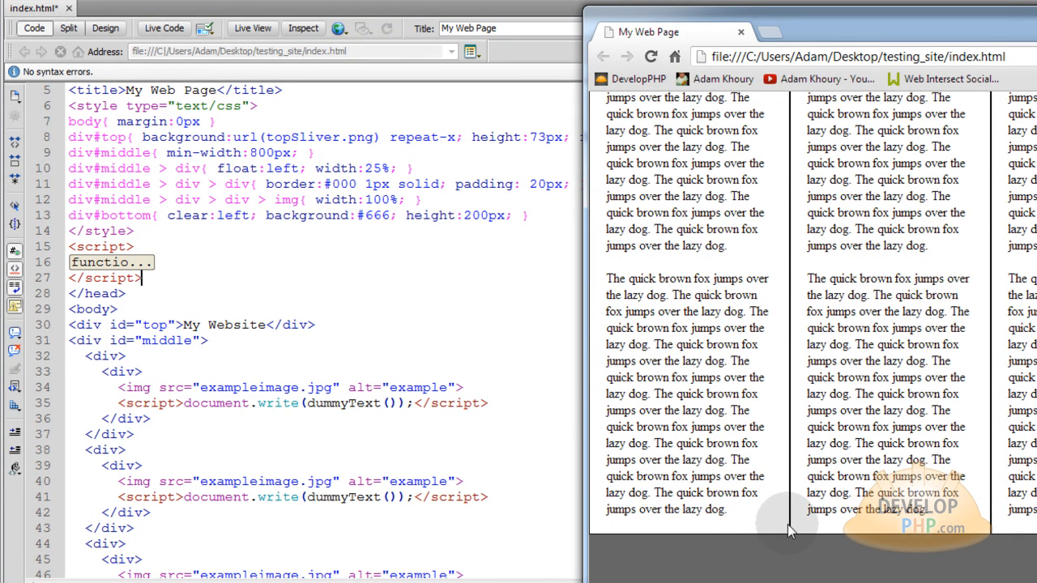
{"action": "scroll", "scroll_direction": "up", "scroll_amount": 3}
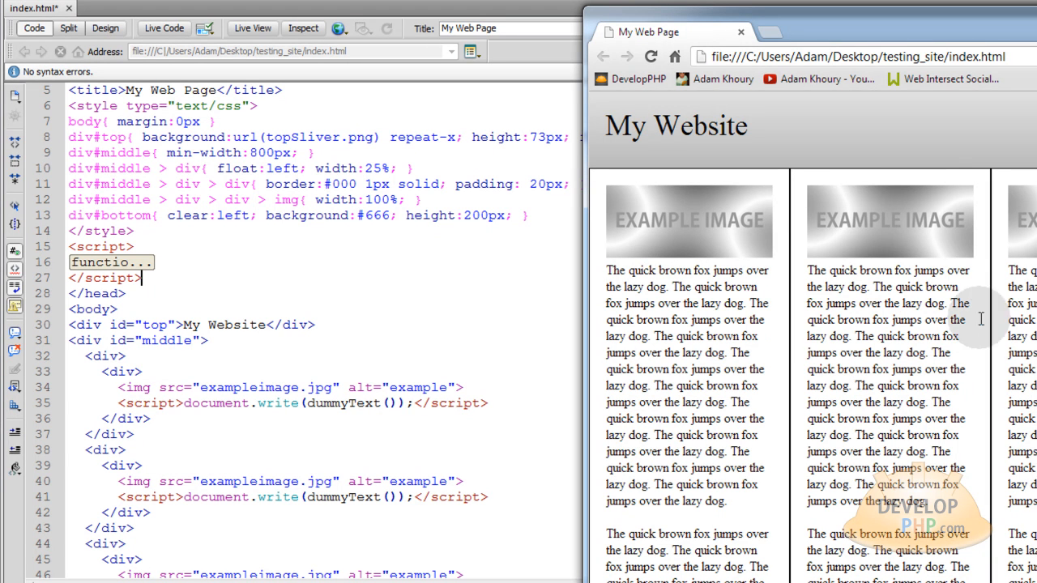
{"action": "scroll", "scroll_direction": "down", "scroll_amount": 3}
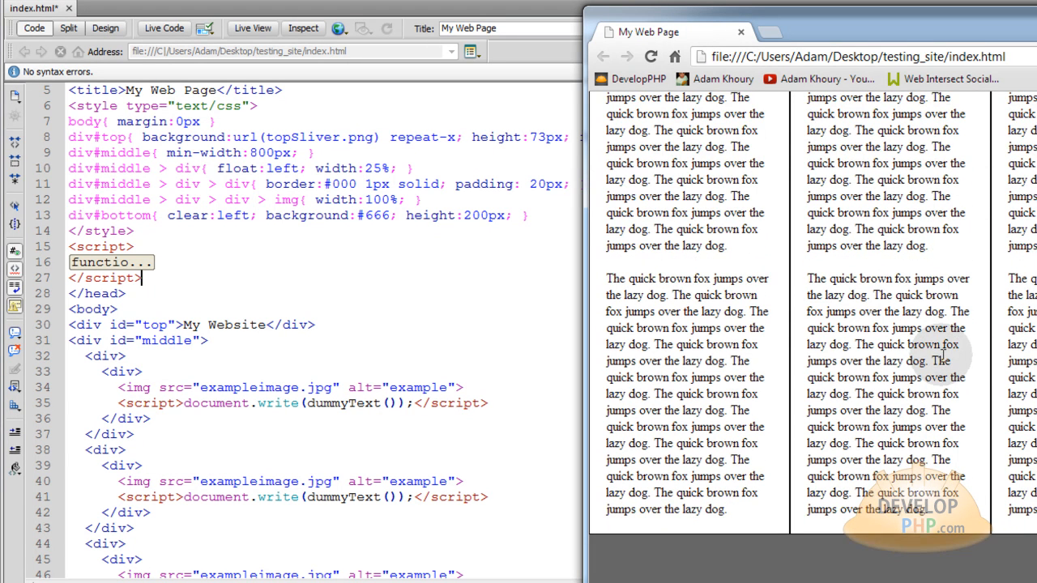
{"action": "mouse_move", "coordinate": [780, 557]}
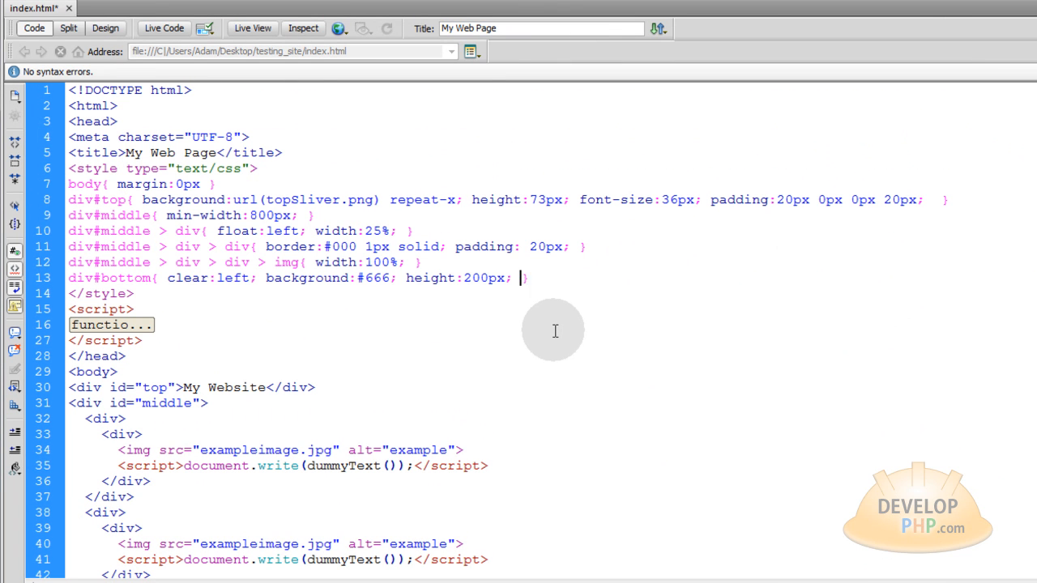
{"action": "mouse_move", "coordinate": [468, 338]}
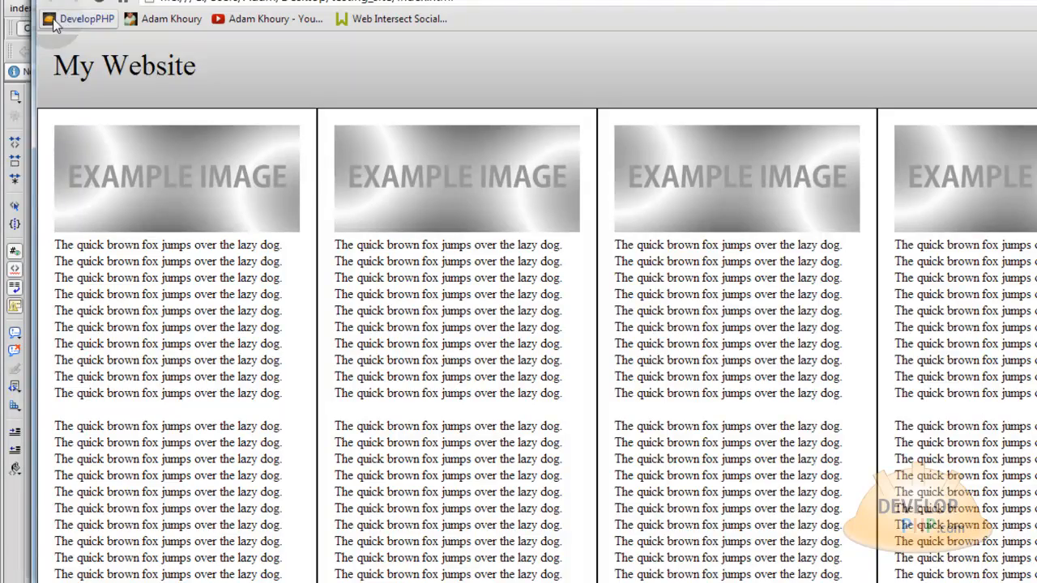
Open the DevelopPHP homepage from Chrome's bookmarks bar.
{"action": "left_click", "coordinate": [97, 16]}
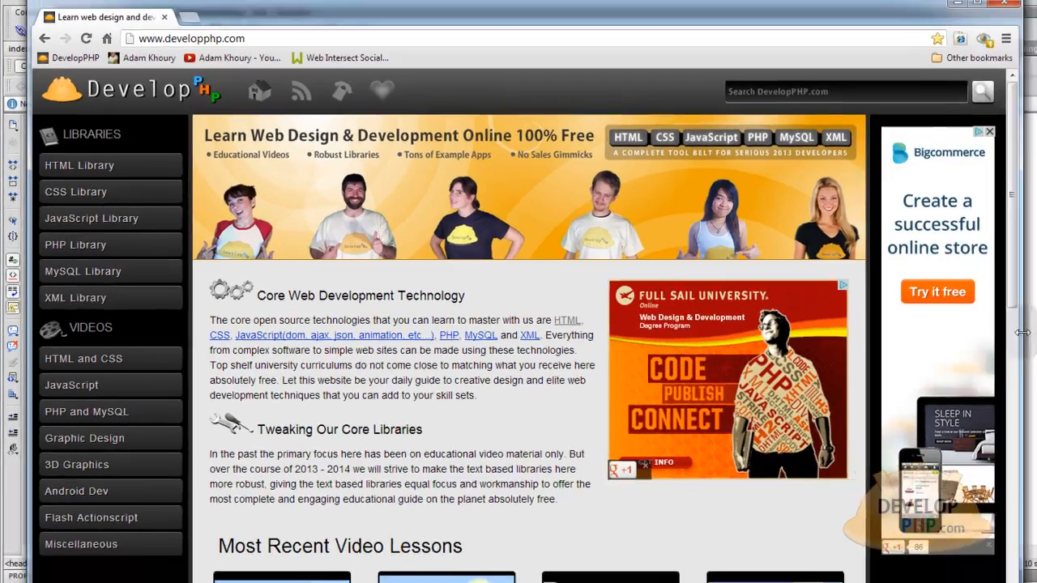